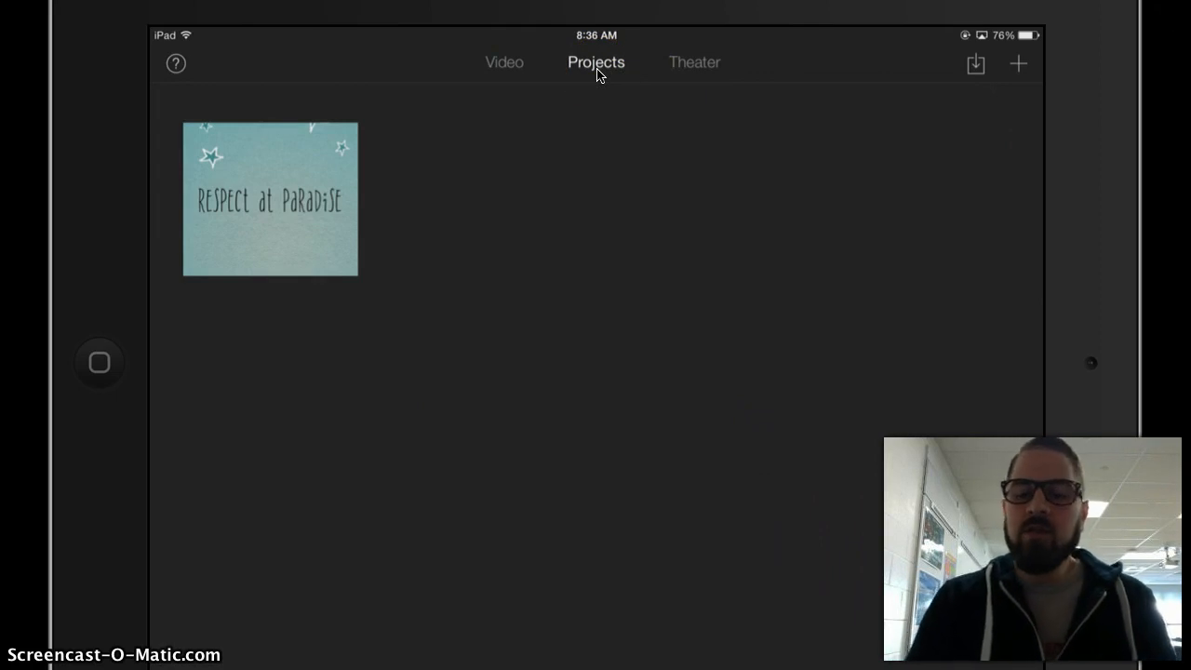
Start a new iMovie project from the Projects screen
{"action": "left_click", "coordinate": [1018, 63]}
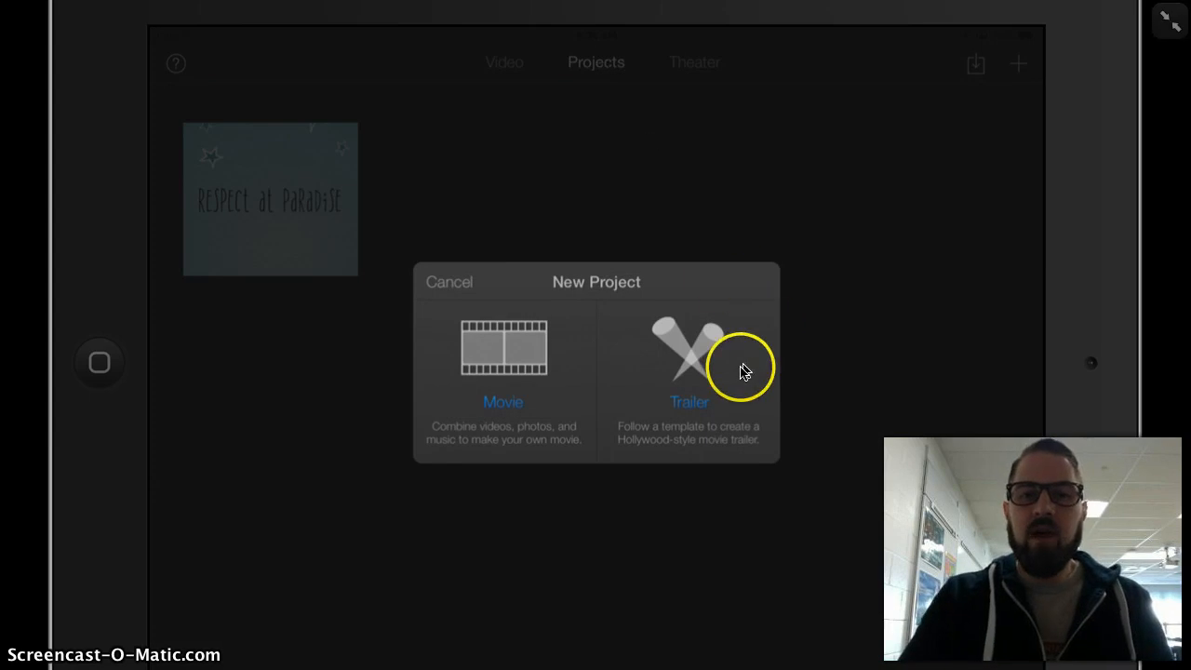
{"action": "mouse_move", "coordinate": [499, 379]}
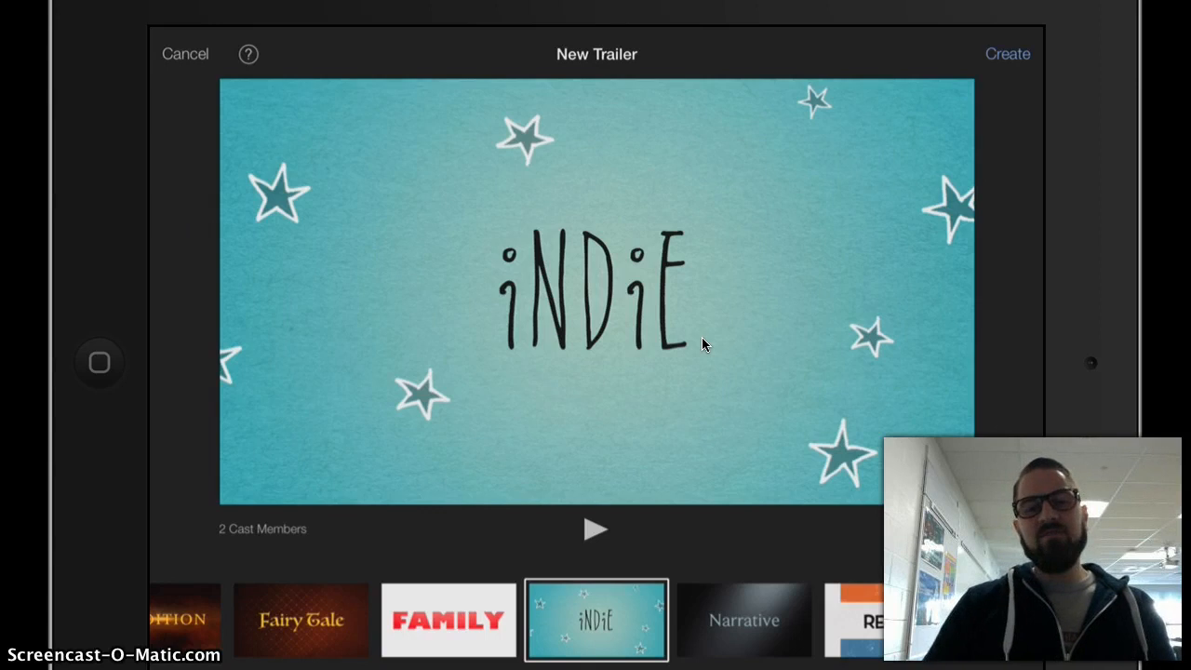
Browse the trailer templates, preview Scary and Narrative, then pick Indie
{"action": "scroll", "scroll_direction": "left", "scroll_amount": 3}
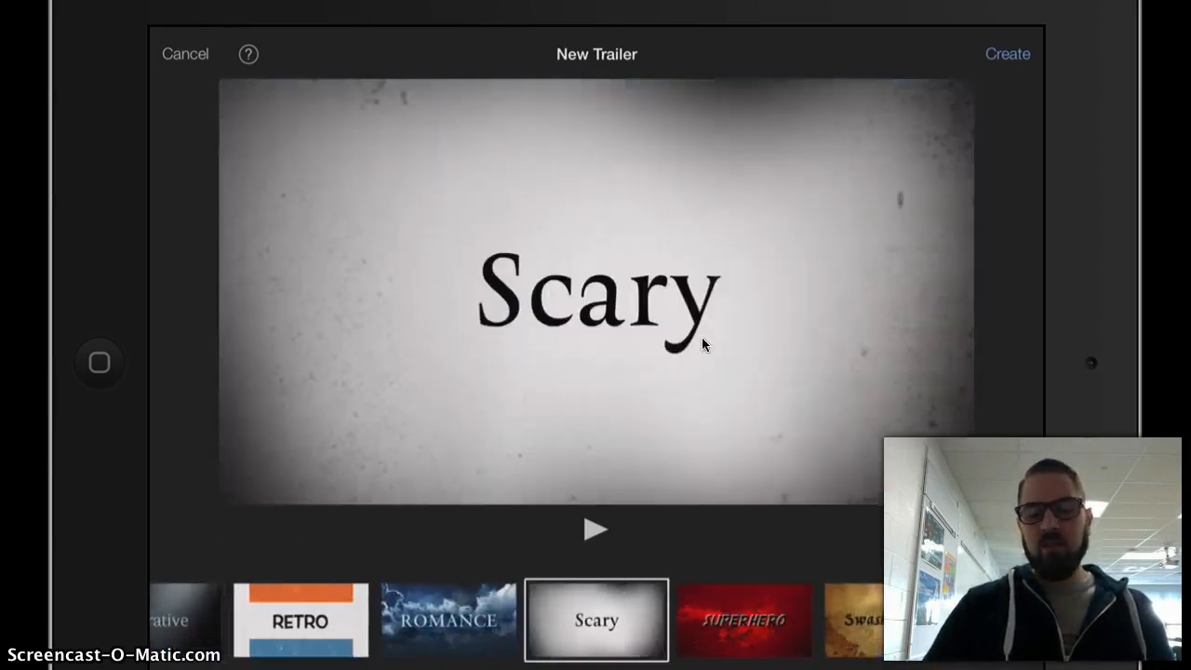
{"action": "scroll", "scroll_direction": "left", "scroll_amount": 3}
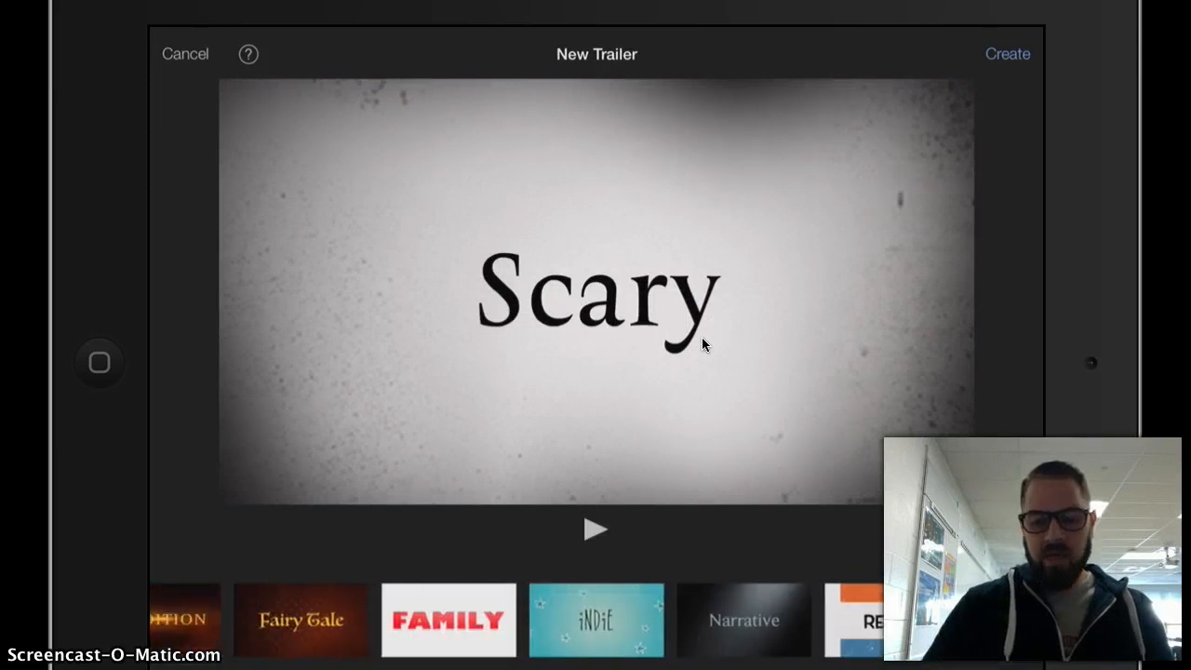
{"action": "left_click", "coordinate": [595, 620]}
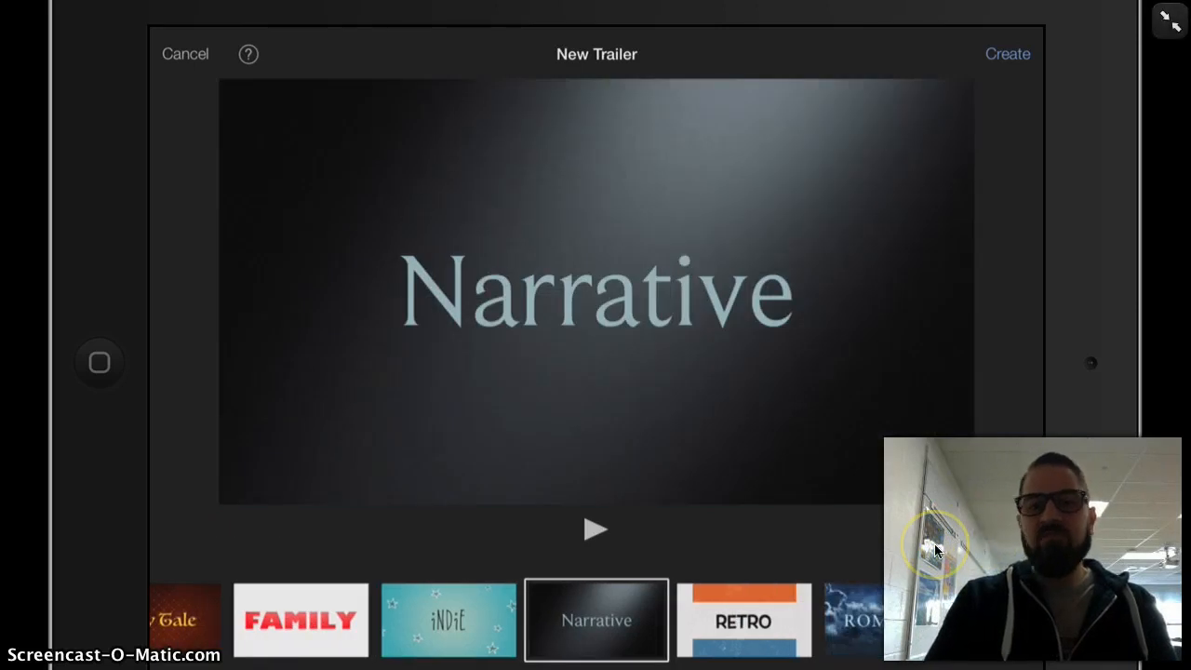
{"action": "left_click", "coordinate": [300, 620]}
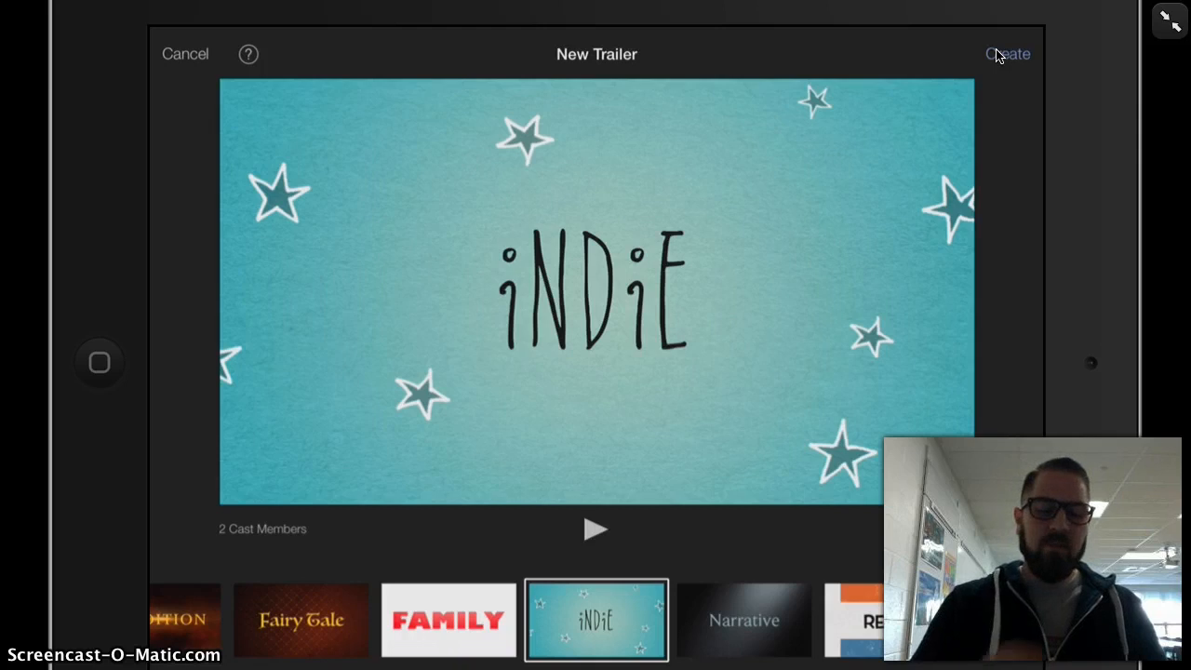
Create the Indie trailer and change its movie name to 'respect At PV'
{"action": "left_click", "coordinate": [1009, 53]}
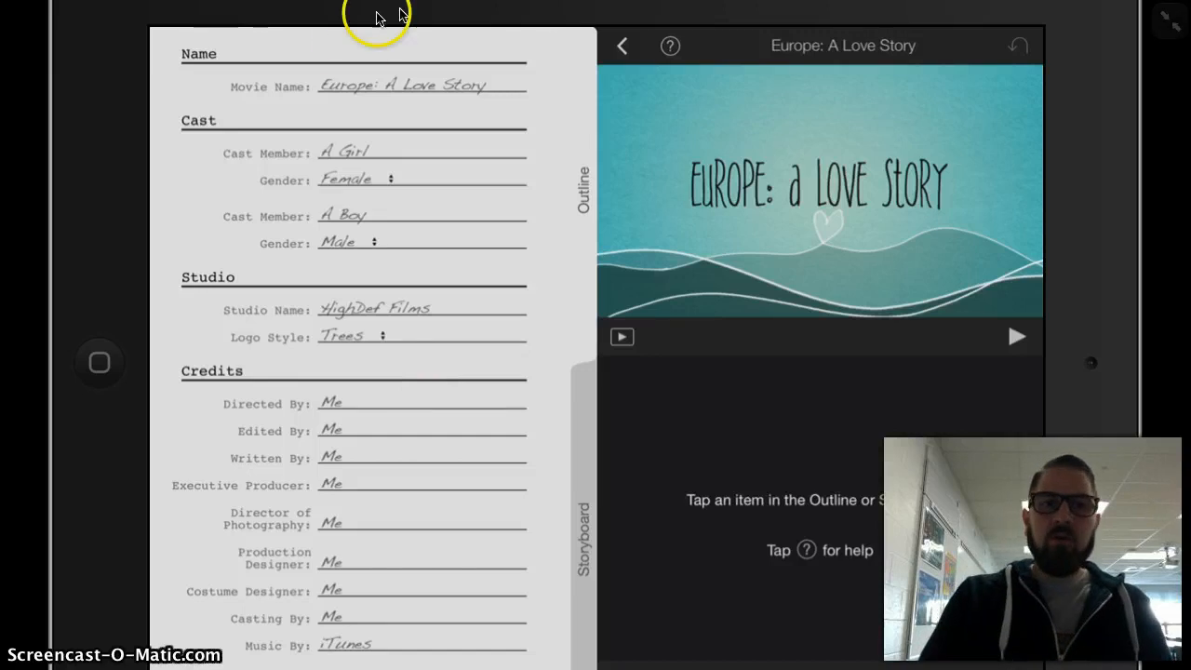
{"action": "mouse_move", "coordinate": [479, 90]}
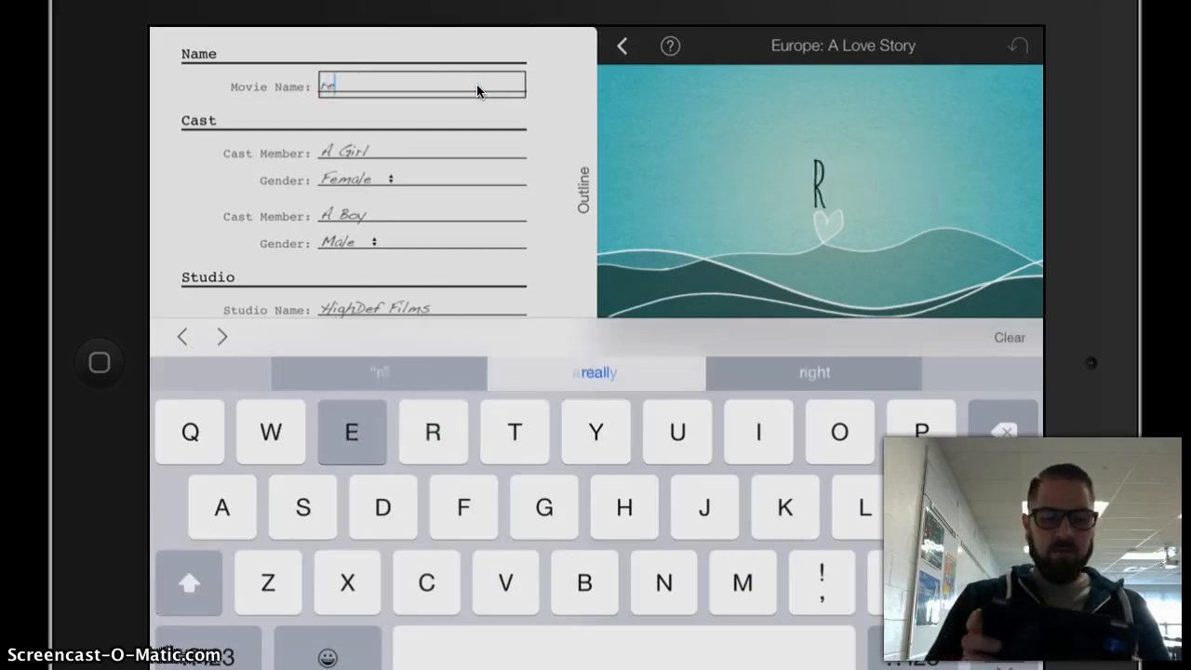
{"action": "type", "text": "respect M"}
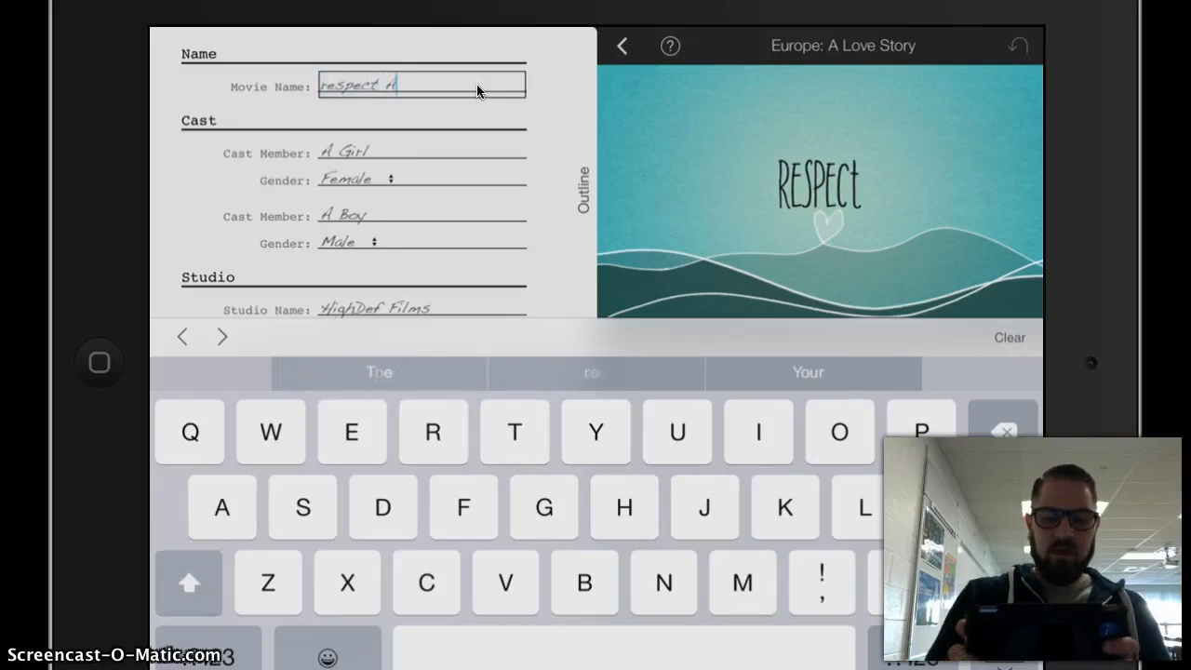
{"action": "type", "text": "t A"}
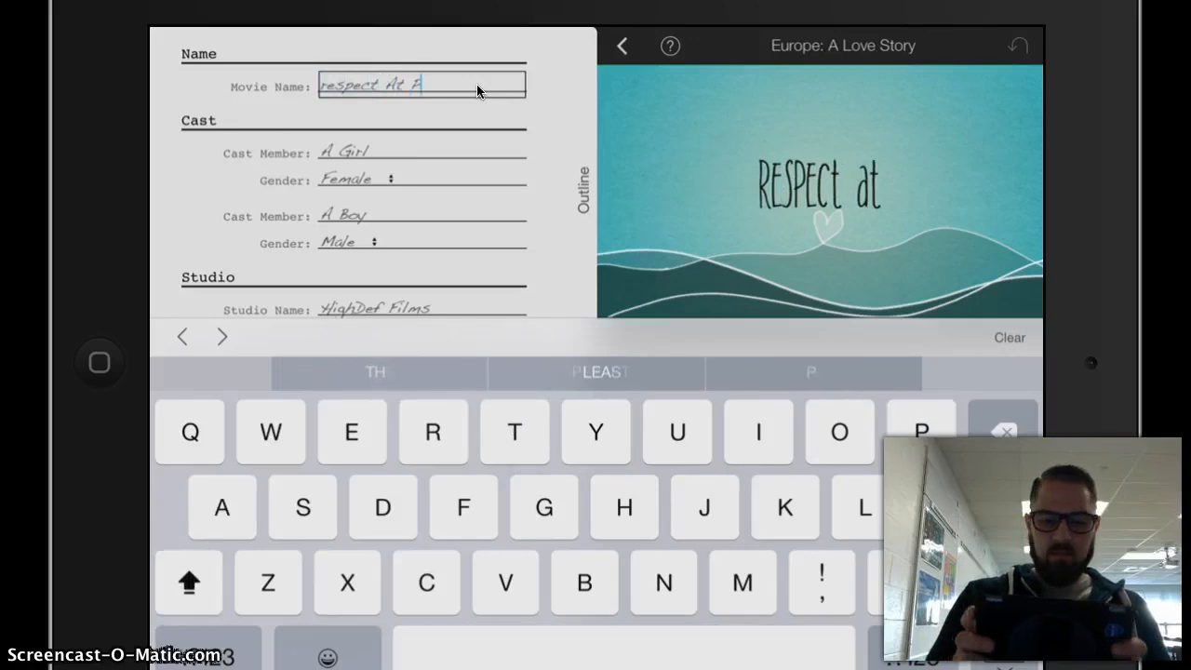
{"action": "type", "text": "PV"}
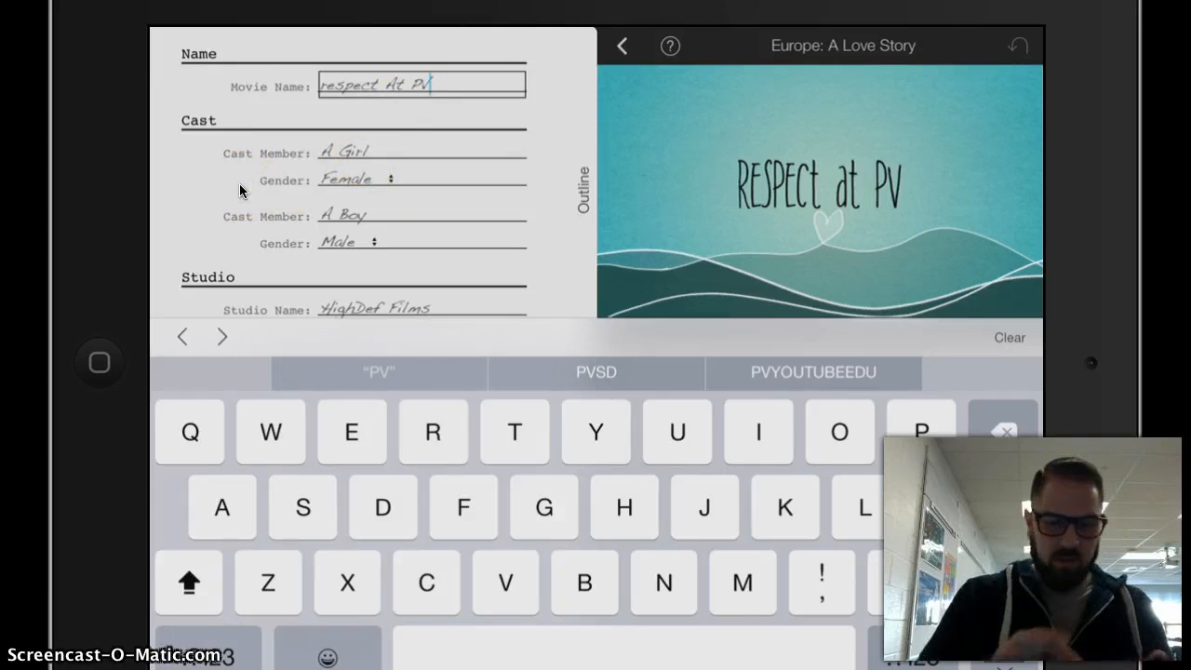
{"action": "scroll", "scroll_direction": "down", "scroll_amount": 3}
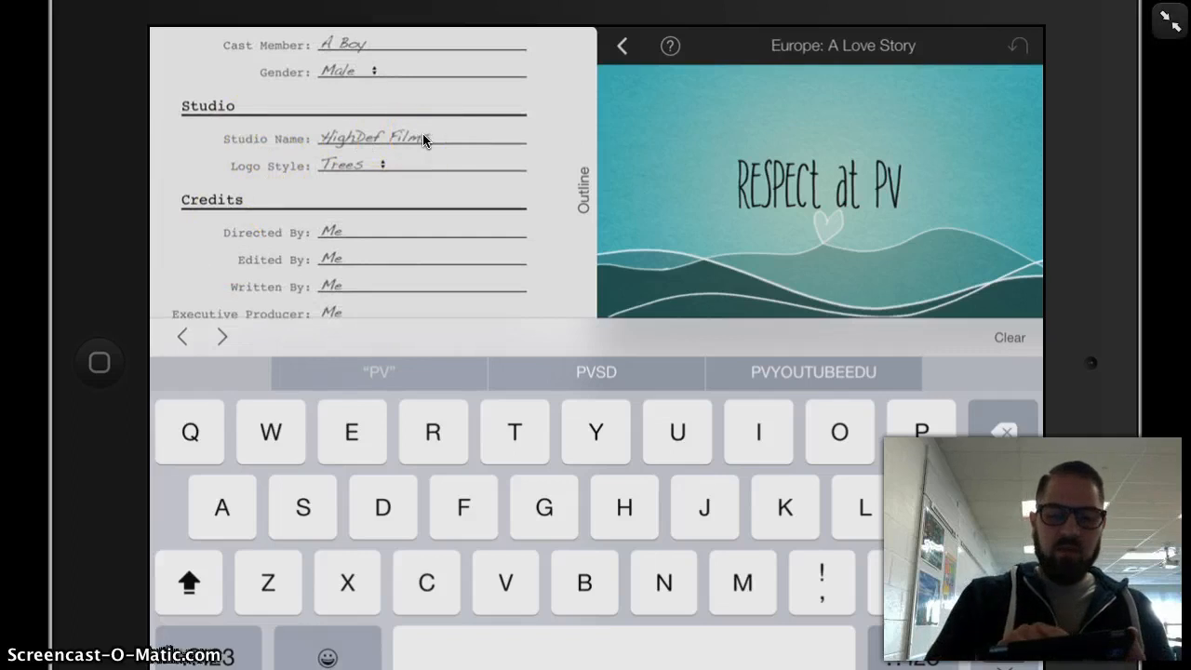
Replace the HighDef Films studio name with 'Donnelly directions'
{"action": "left_click", "coordinate": [419, 137]}
{"action": "type", "text": "D"}
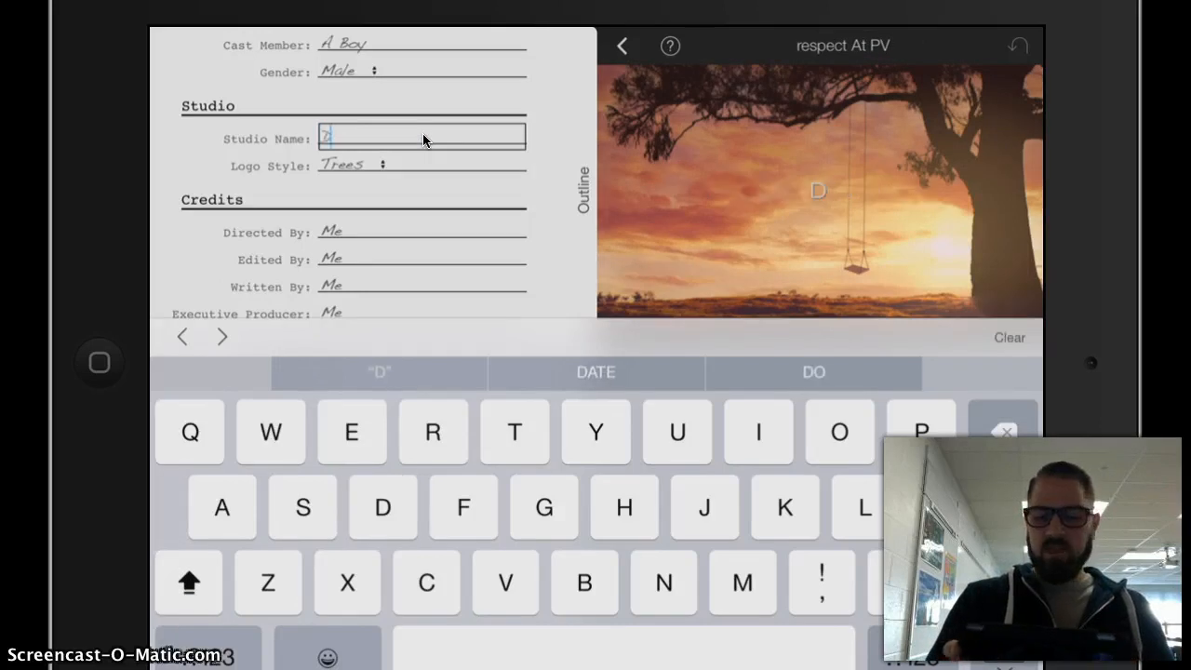
{"action": "left_click", "coordinate": [838, 431]}
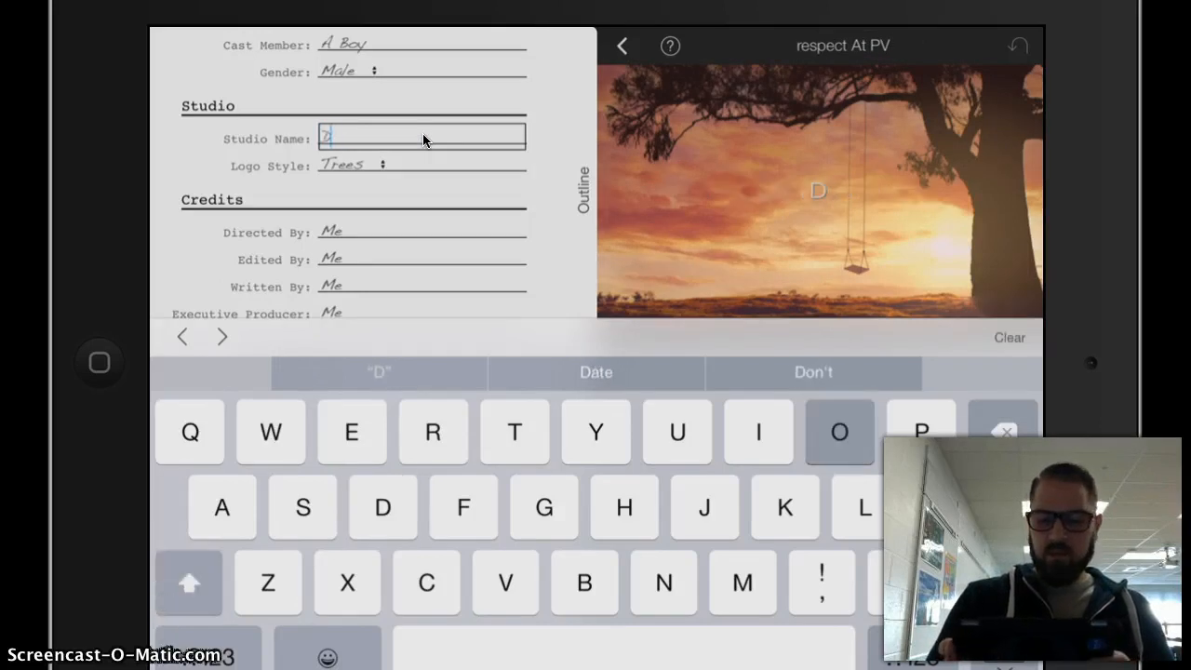
{"action": "type", "text": "onnelly"}
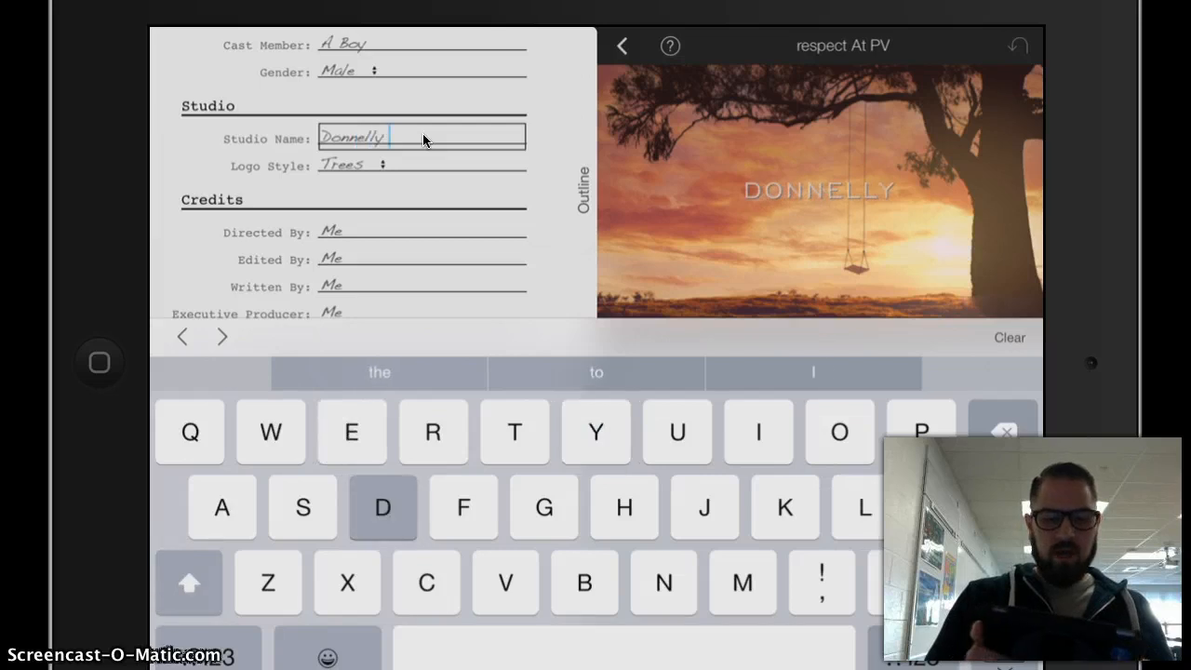
{"action": "type", "text": "direct"}
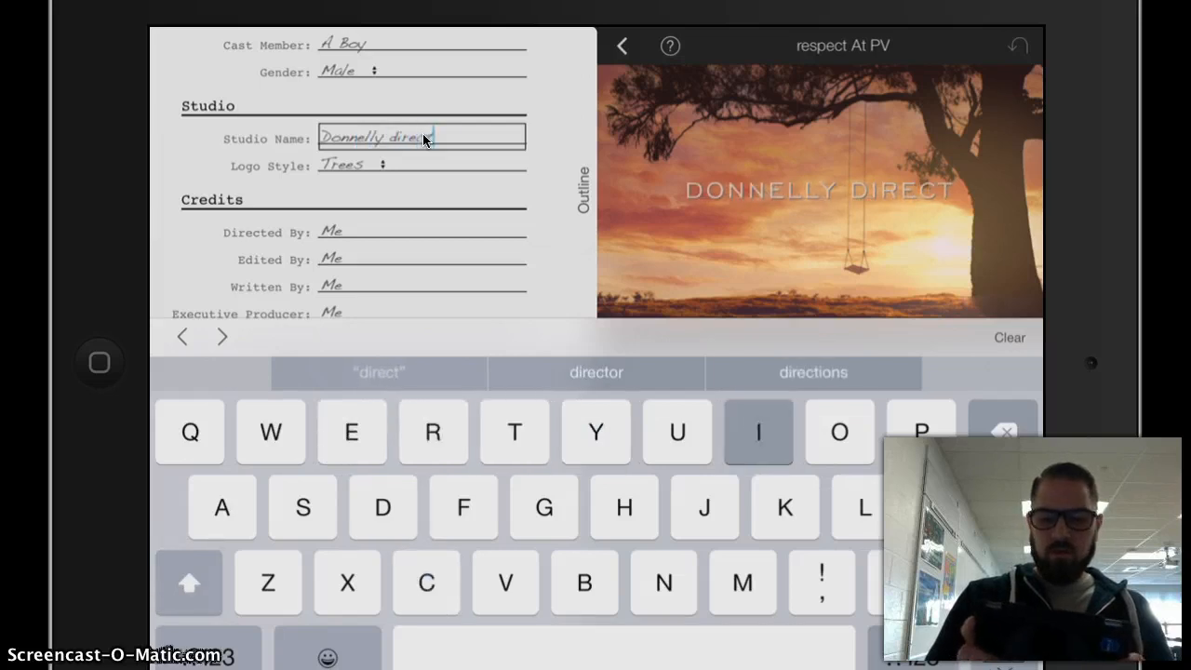
{"action": "left_click", "coordinate": [812, 372]}
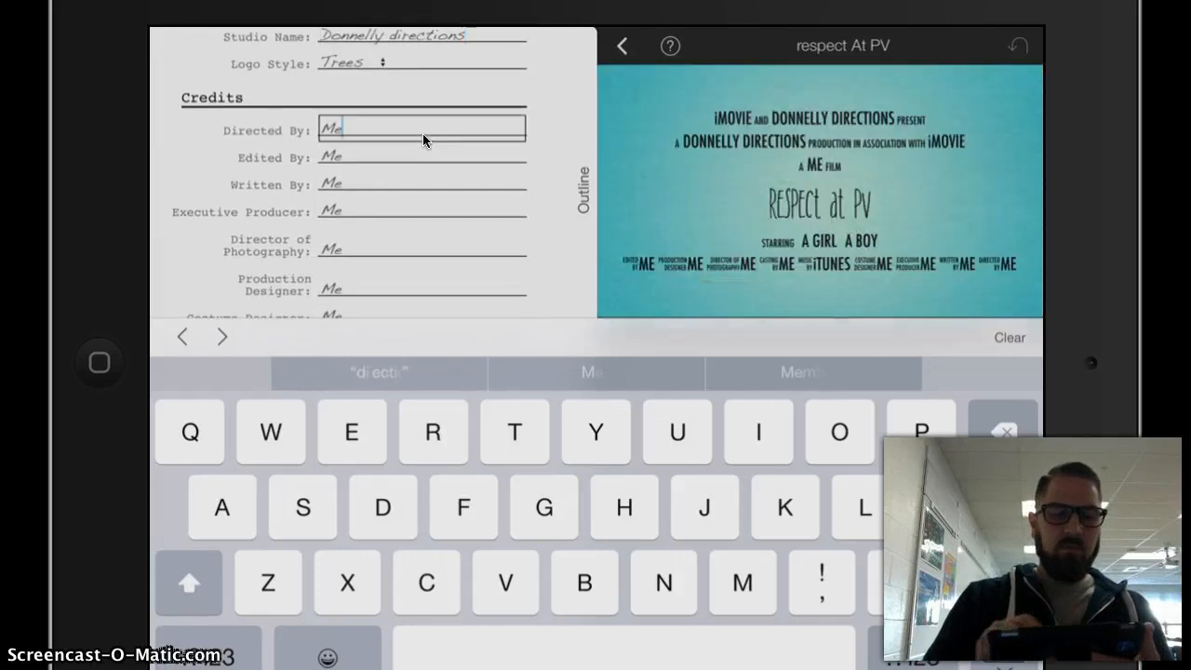
Replace the Directed By credit 'Me' with 'Ryan Donnelly'
{"action": "left_click", "coordinate": [1006, 428]}
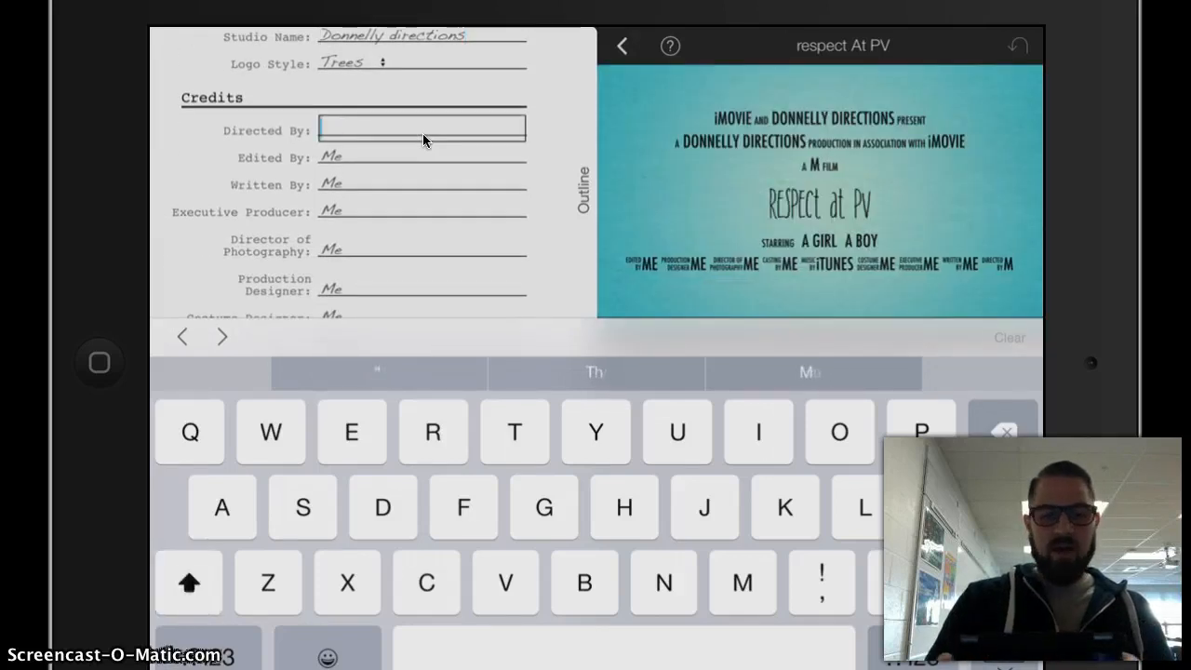
{"action": "type", "text": "ryan"}
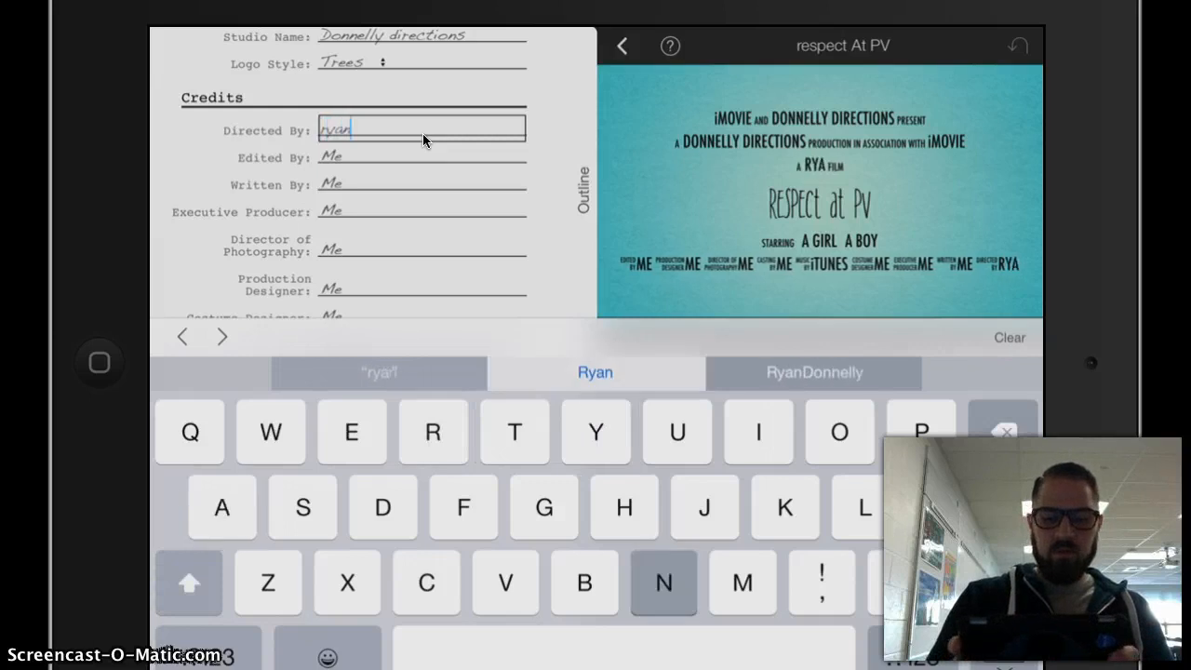
{"action": "type", "text": "donnelly"}
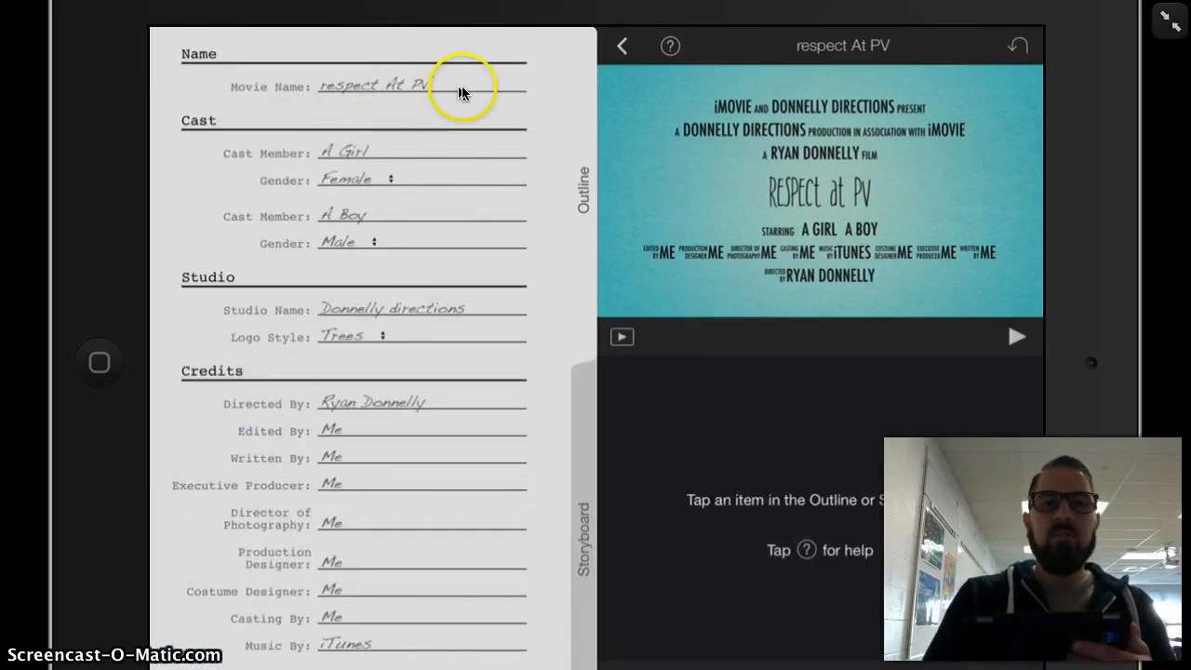
{"action": "mouse_move", "coordinate": [387, 419]}
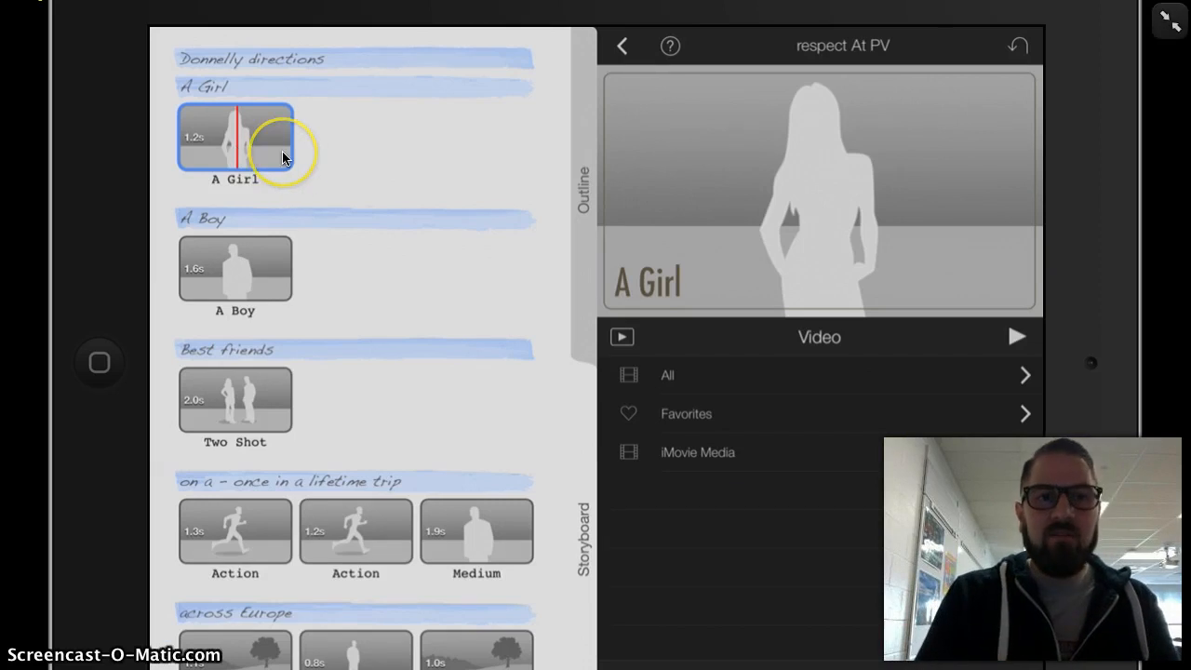
{"action": "mouse_move", "coordinate": [184, 167]}
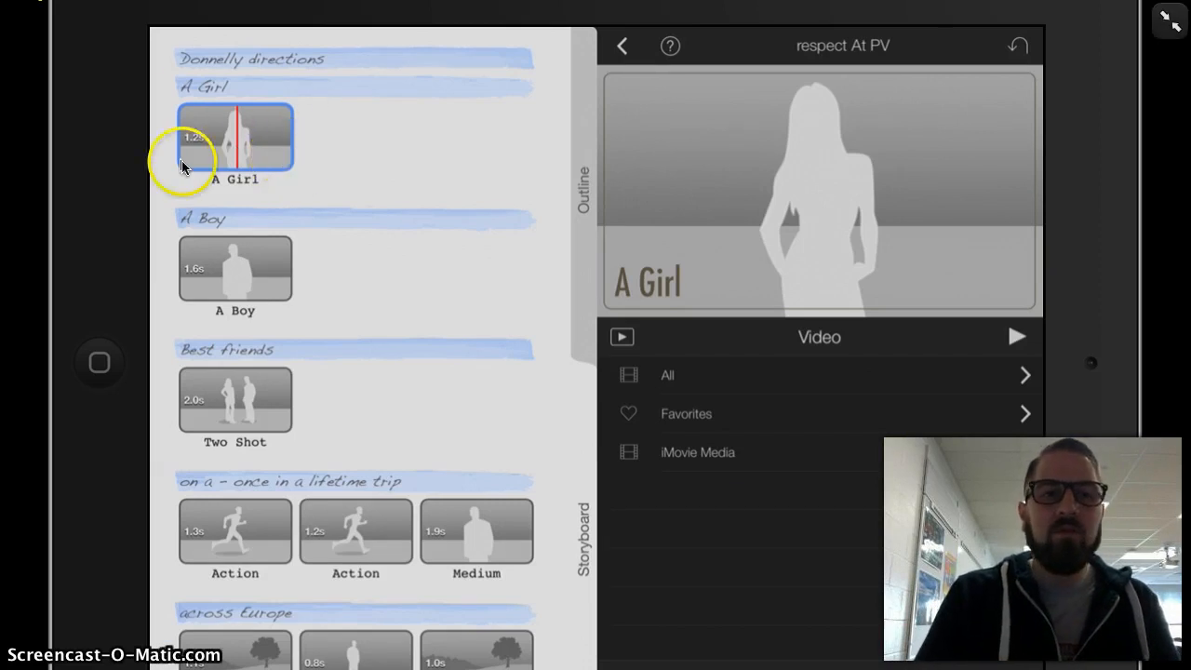
{"action": "mouse_move", "coordinate": [728, 367]}
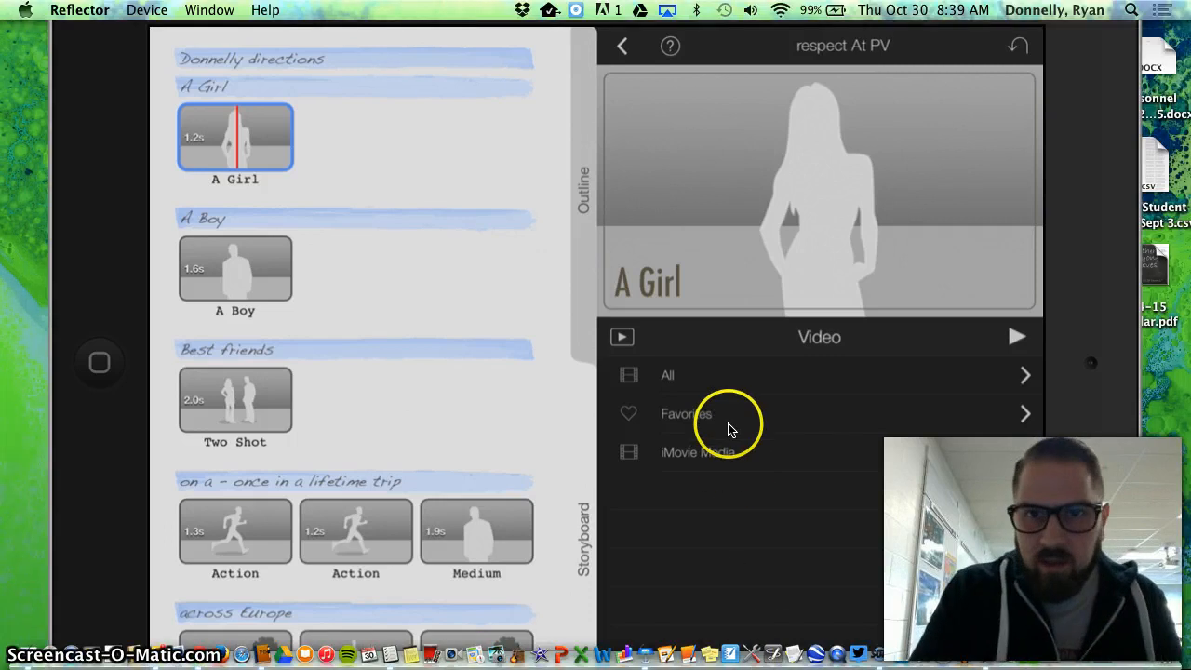
{"action": "left_click", "coordinate": [207, 11]}
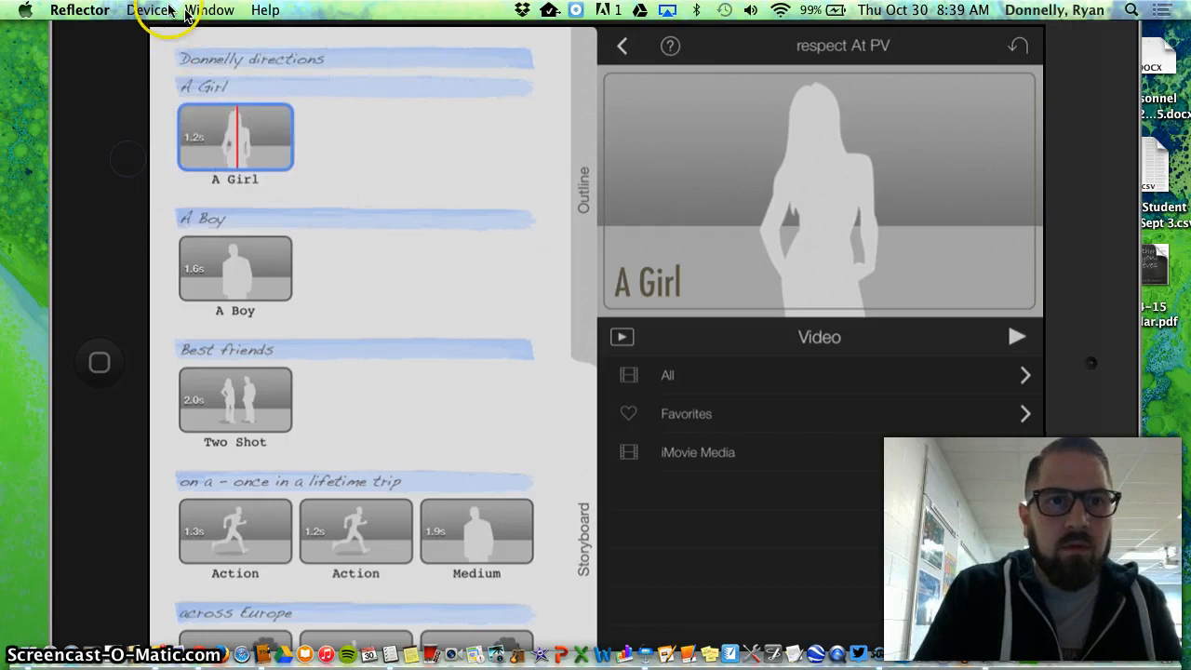
{"action": "left_click", "coordinate": [147, 10]}
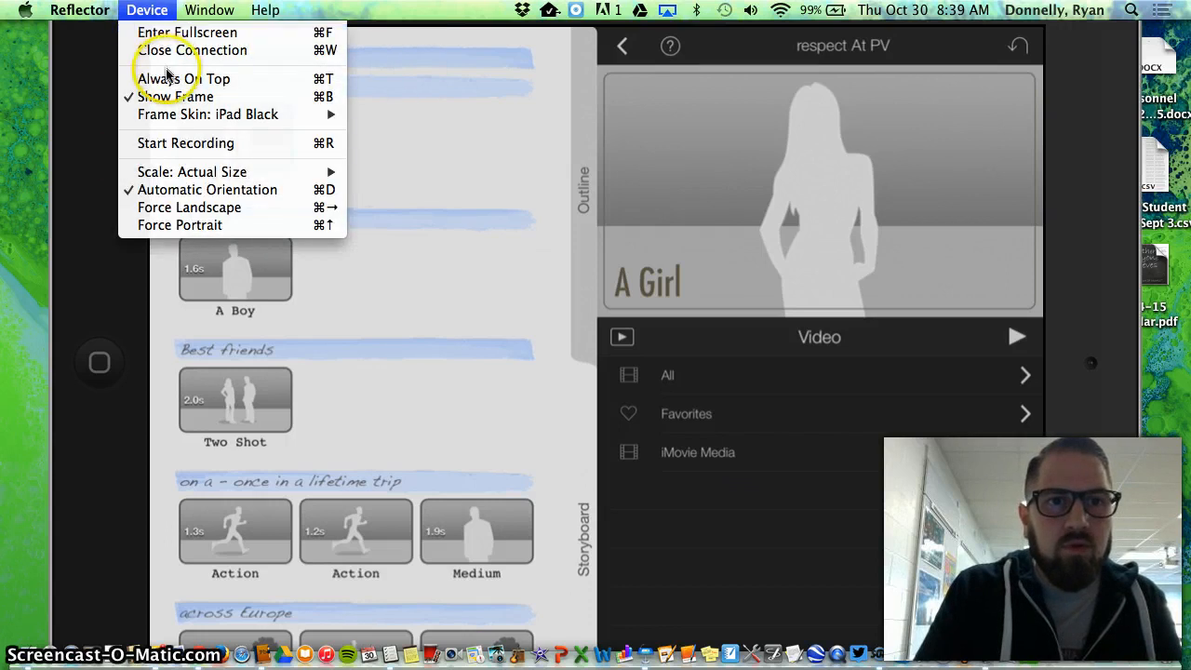
{"action": "mouse_move", "coordinate": [182, 78]}
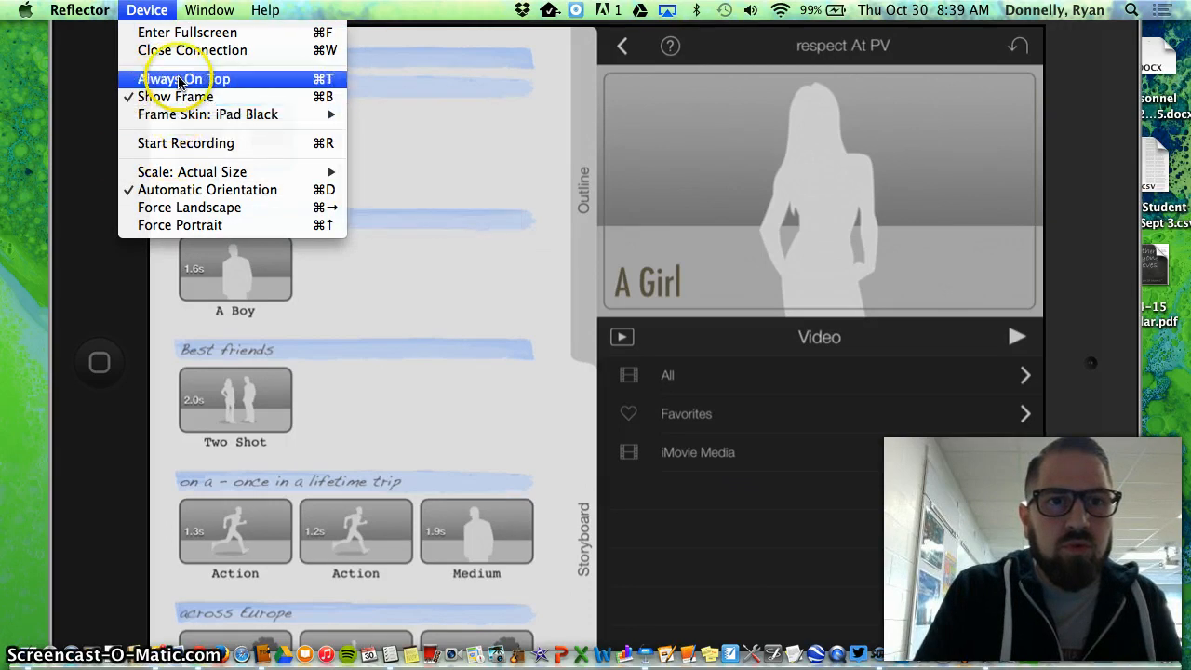
{"action": "left_click", "coordinate": [186, 78]}
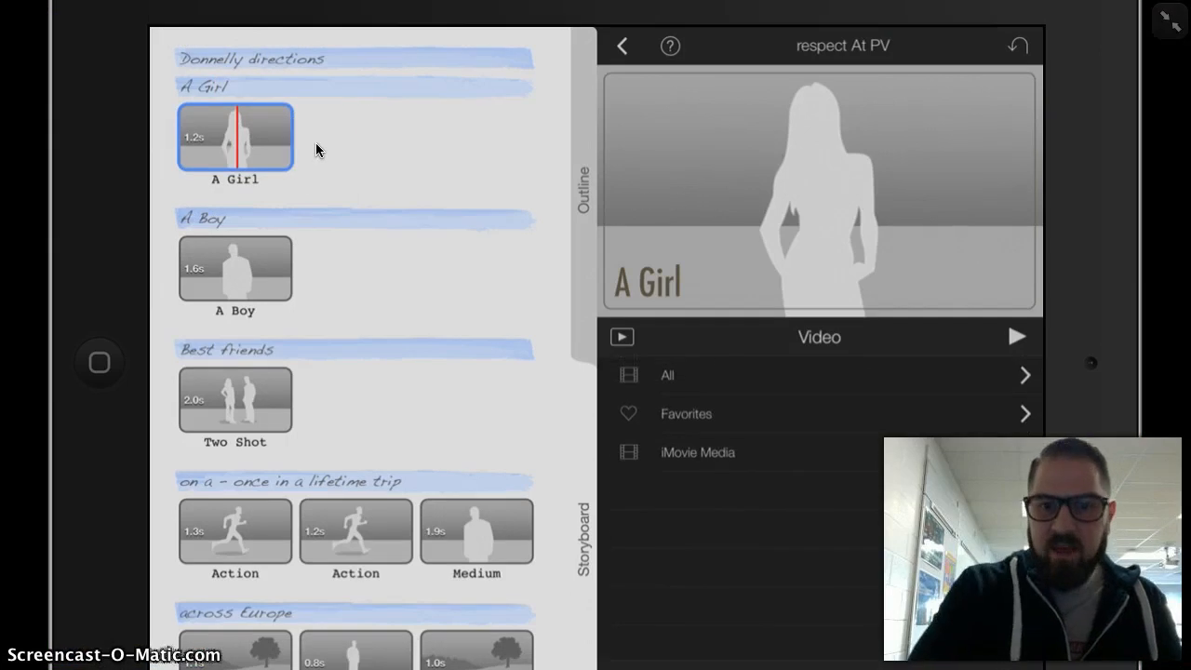
{"action": "mouse_move", "coordinate": [773, 661]}
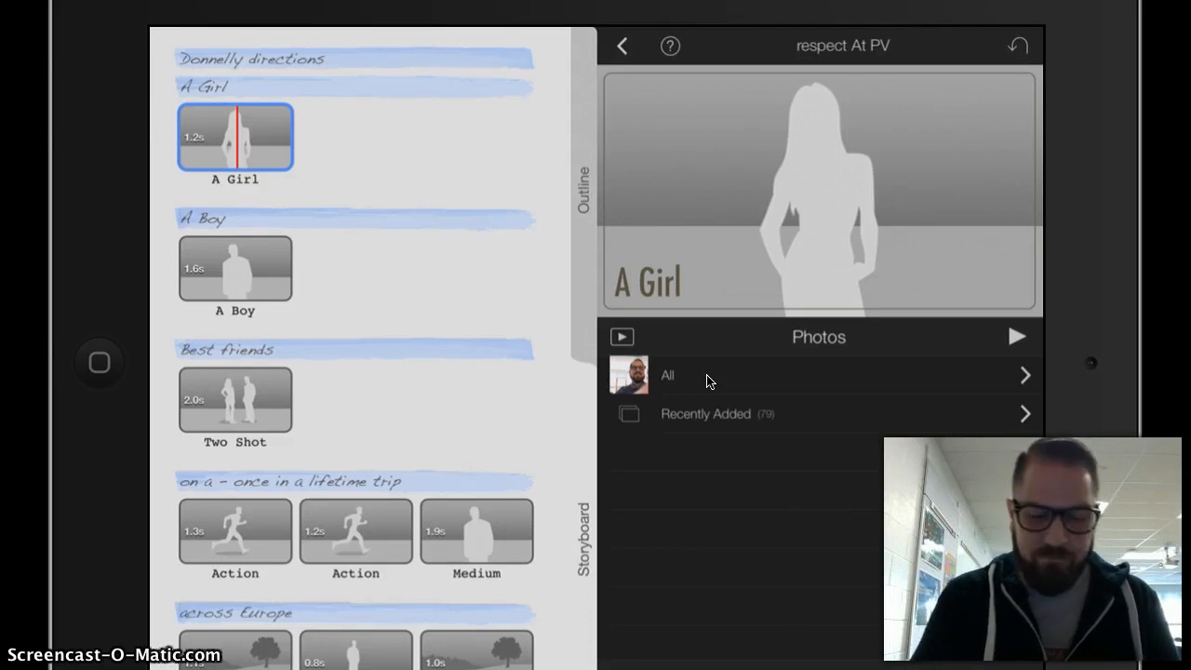
Fill the A Girl shot with the tablet photo and open its Ken Burns settings
{"action": "left_click", "coordinate": [667, 375]}
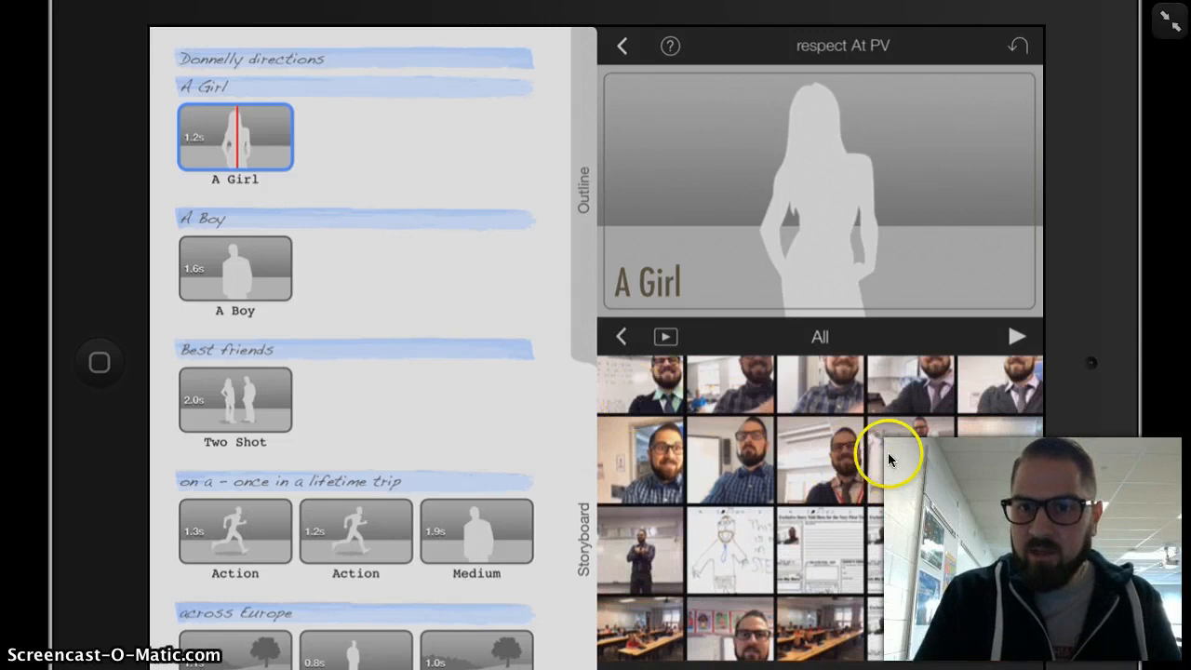
{"action": "mouse_move", "coordinate": [901, 455]}
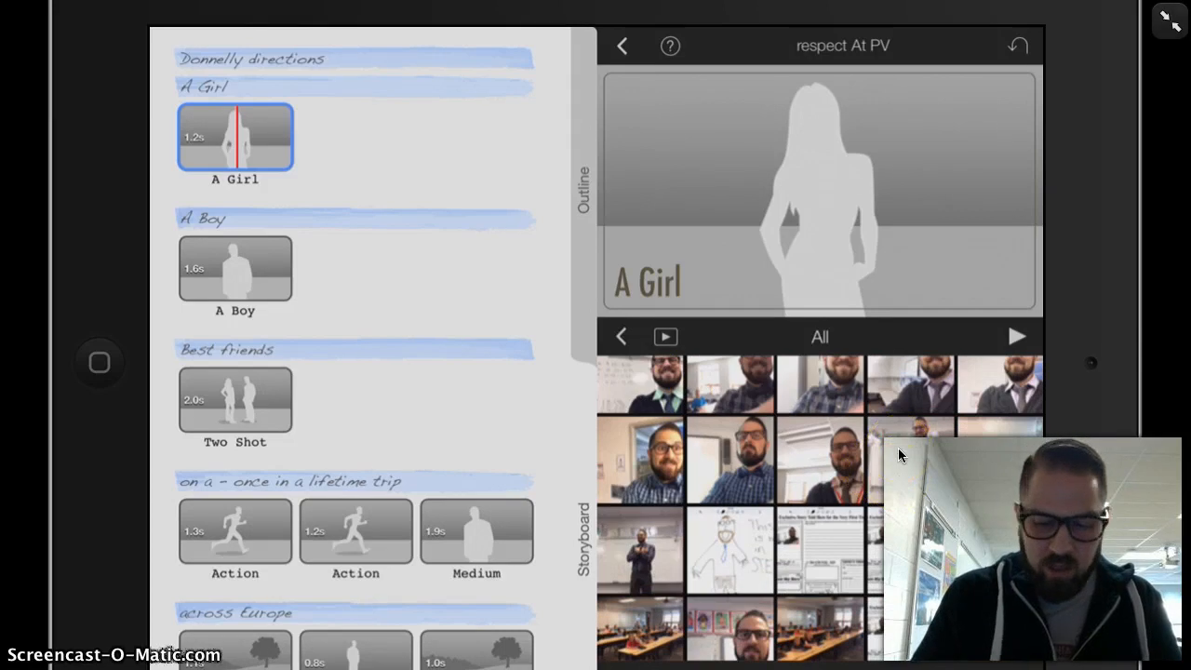
{"action": "left_click", "coordinate": [234, 268]}
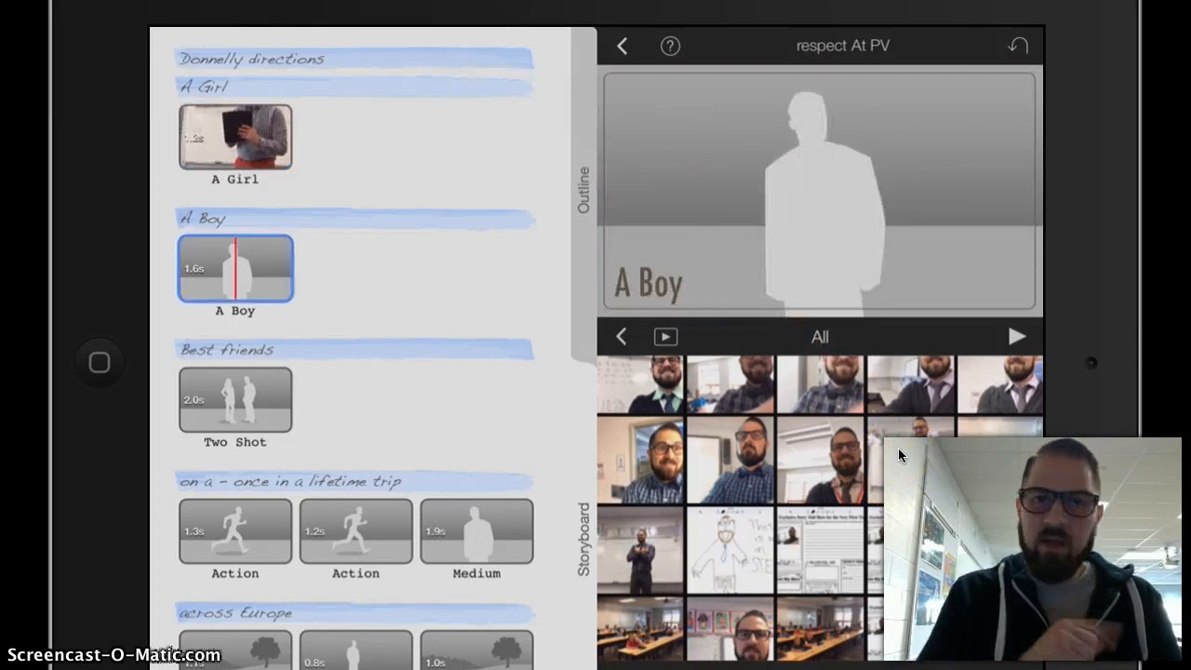
{"action": "left_click", "coordinate": [233, 138]}
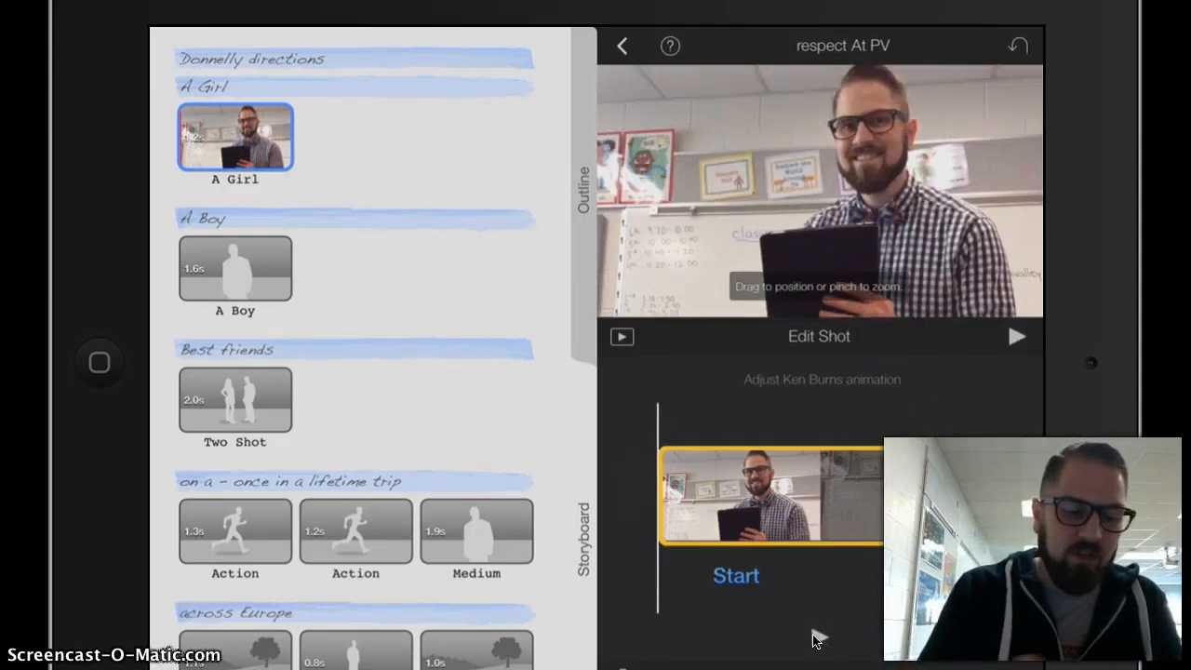
Caption the first two title cards 'Respect for Self' and 'Hug and hold'
{"action": "left_click", "coordinate": [214, 86]}
{"action": "type", "text": "Respect for"}
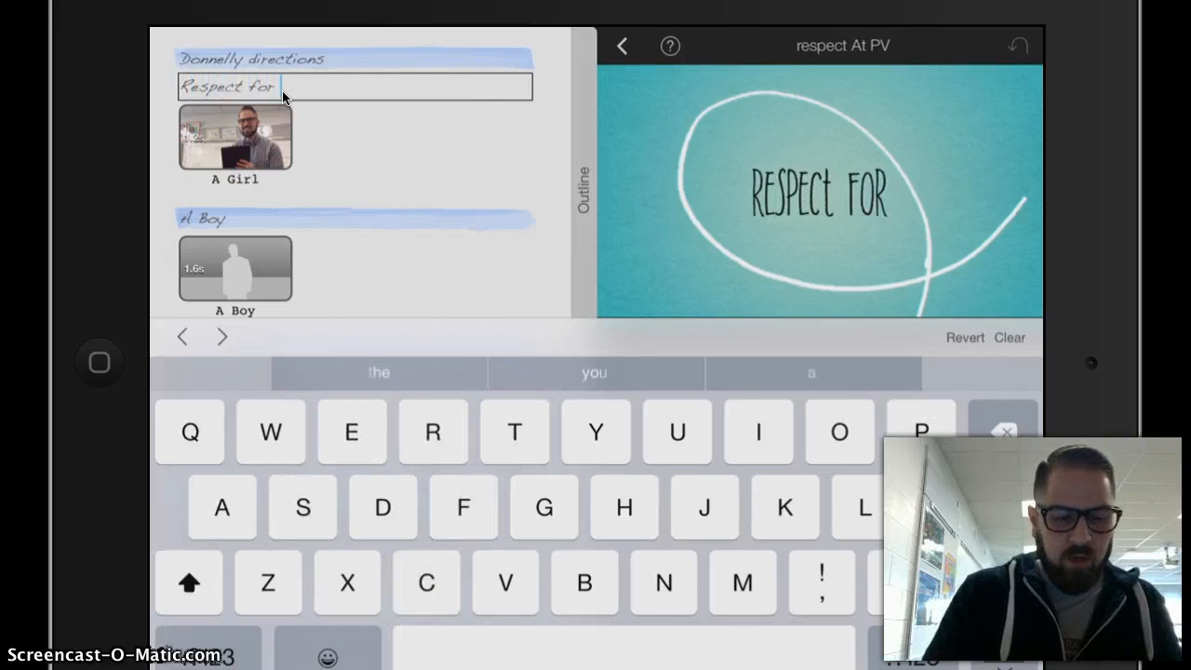
{"action": "type", "text": "Self"}
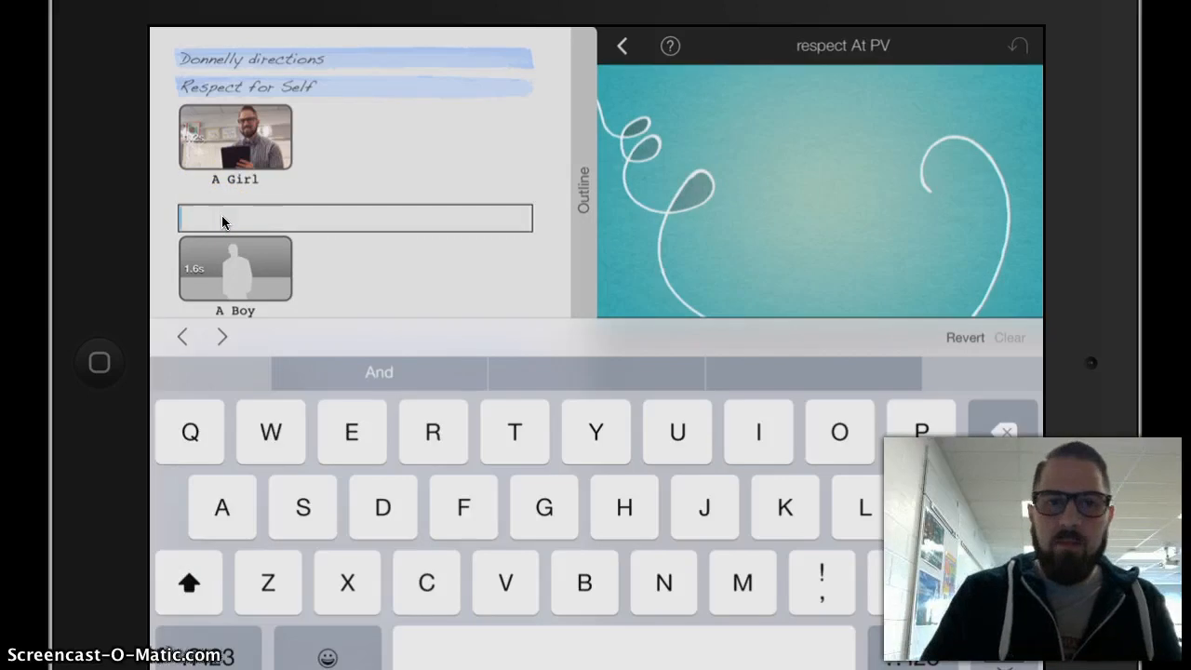
{"action": "left_click", "coordinate": [235, 268]}
{"action": "type", "text": "H"}
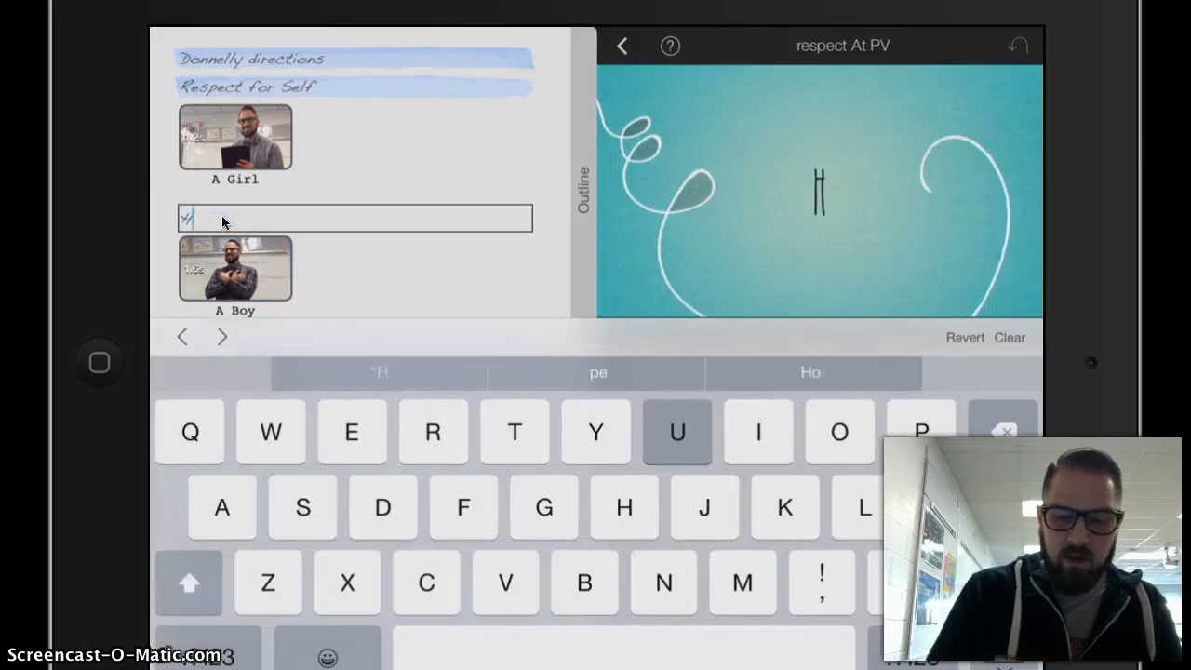
{"action": "type", "text": "ug and ho"}
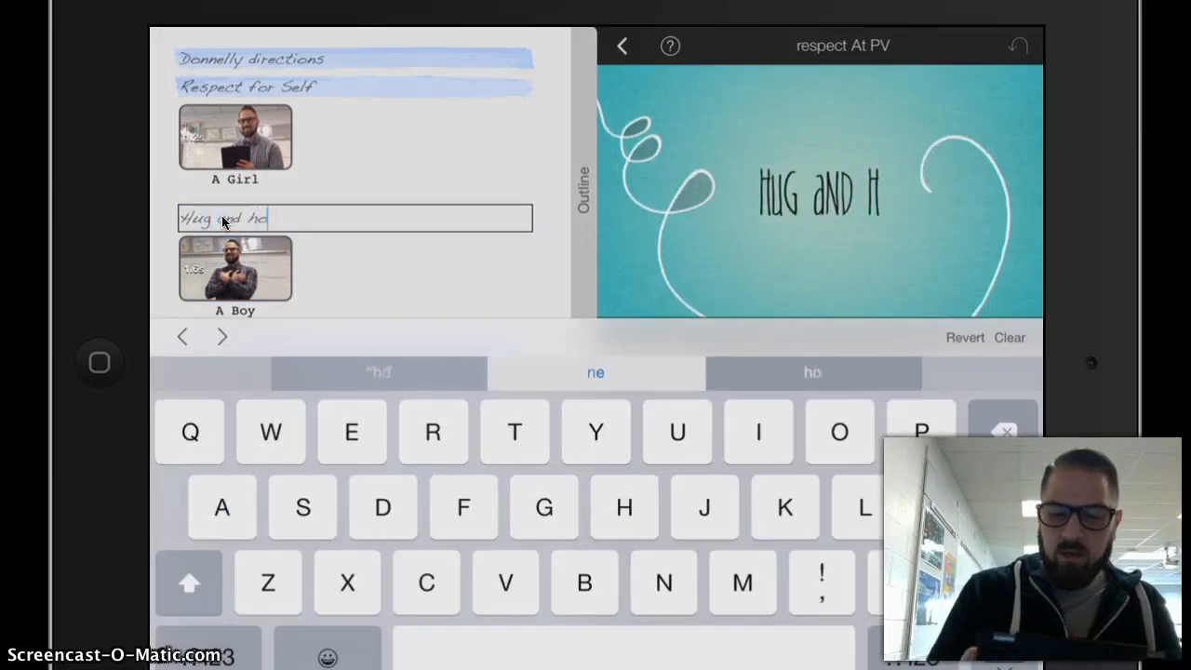
{"action": "type", "text": "old"}
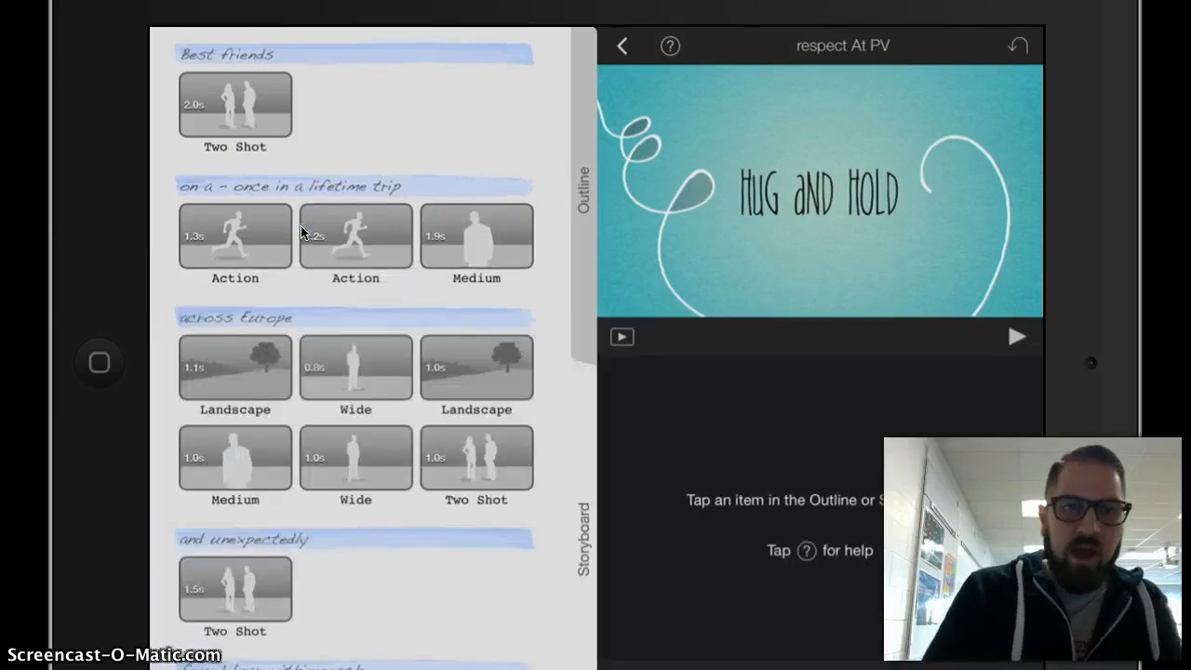
{"action": "scroll", "scroll_direction": "down", "scroll_amount": 3}
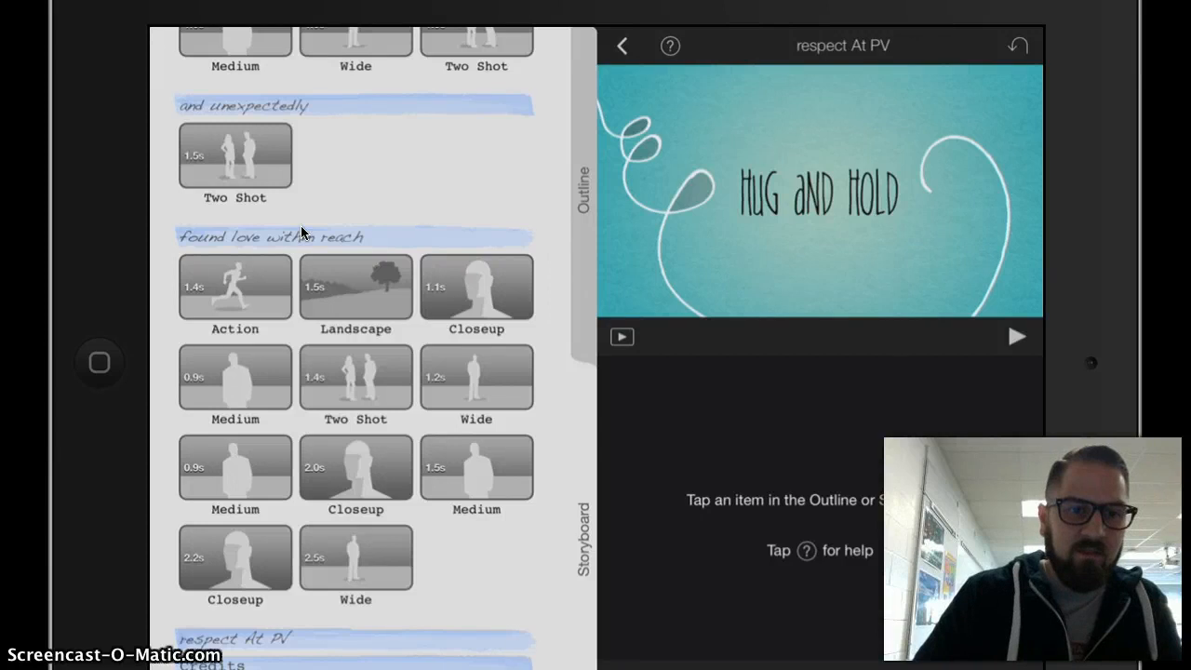
{"action": "scroll", "scroll_direction": "down", "scroll_amount": 3}
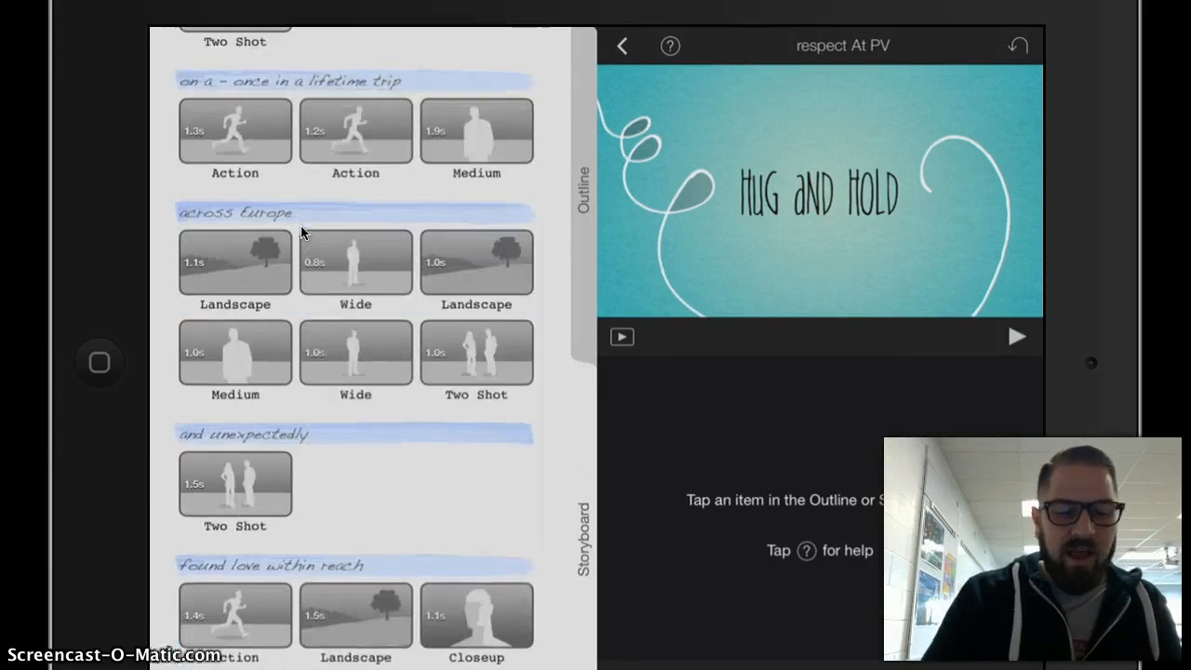
{"action": "scroll", "scroll_direction": "down", "scroll_amount": 3}
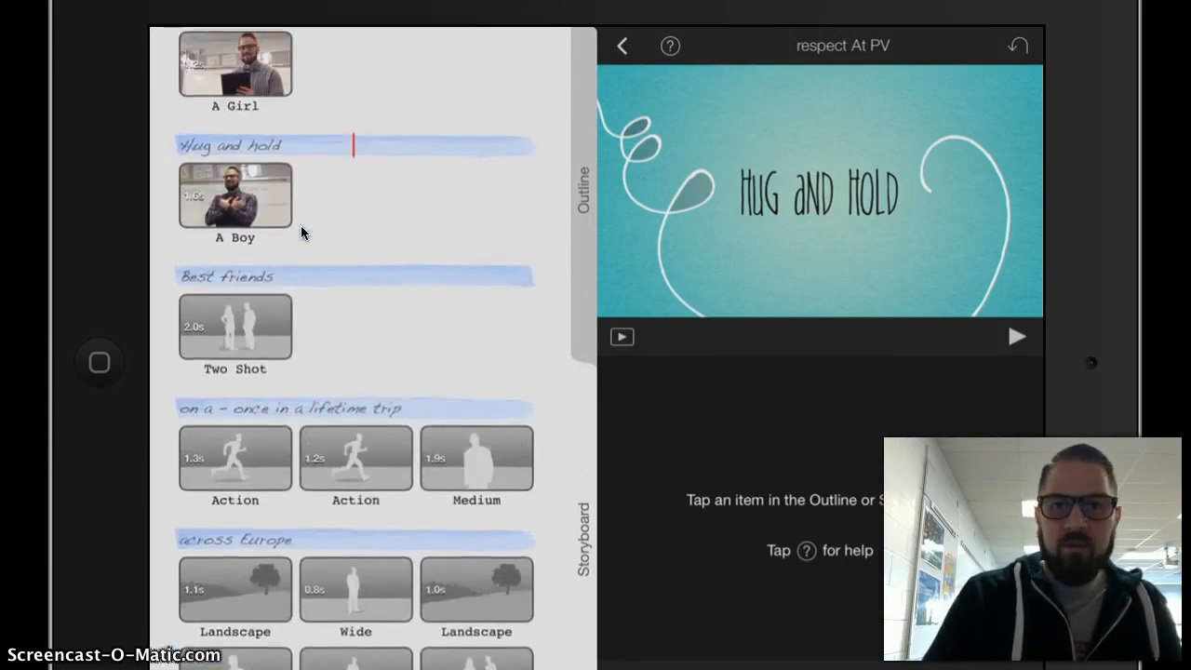
{"action": "scroll", "scroll_direction": "down", "scroll_amount": 3}
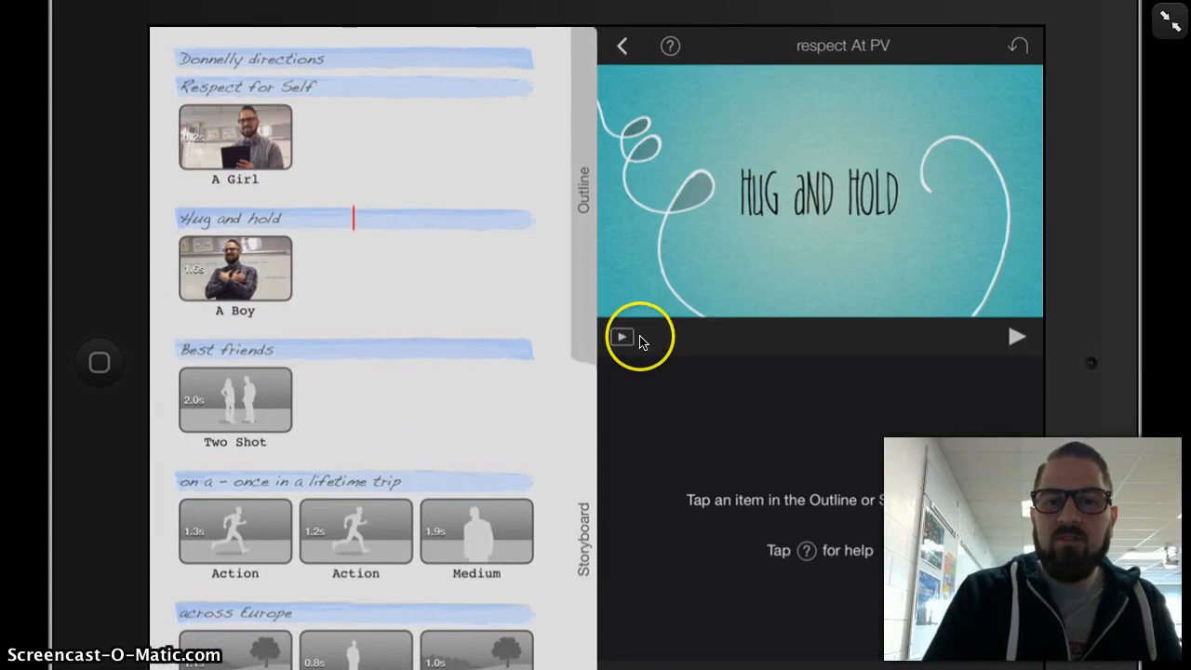
{"action": "left_click", "coordinate": [622, 337]}
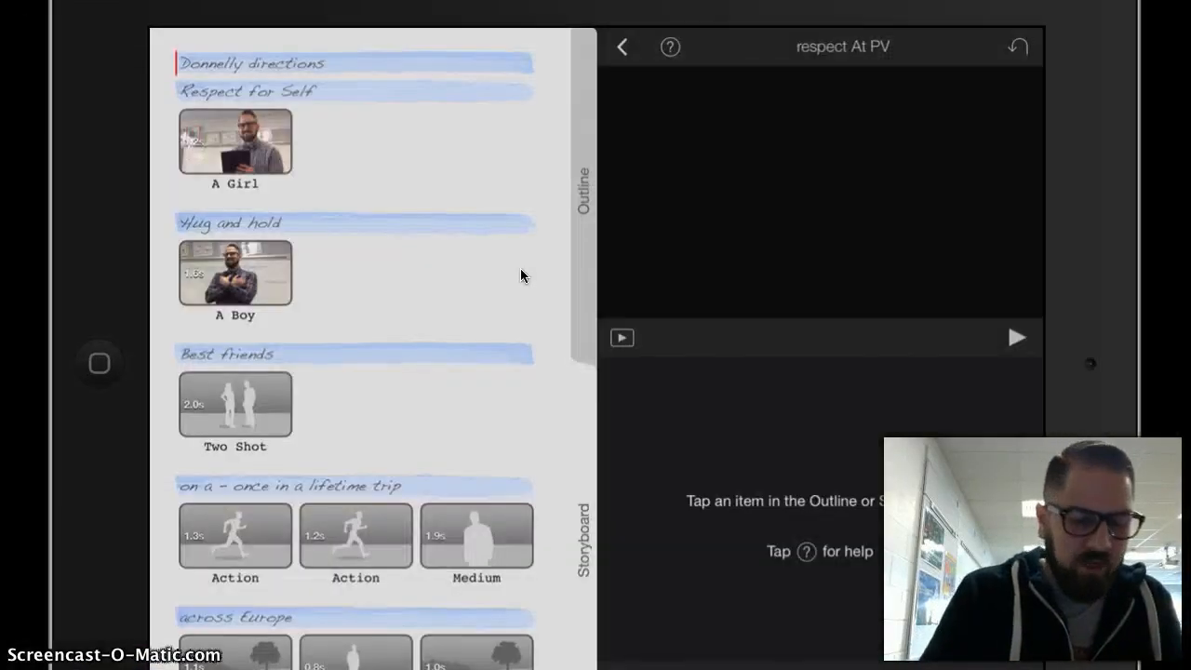
Select the Best friends Two Shot and scroll through the All photos grid
{"action": "left_click", "coordinate": [235, 407]}
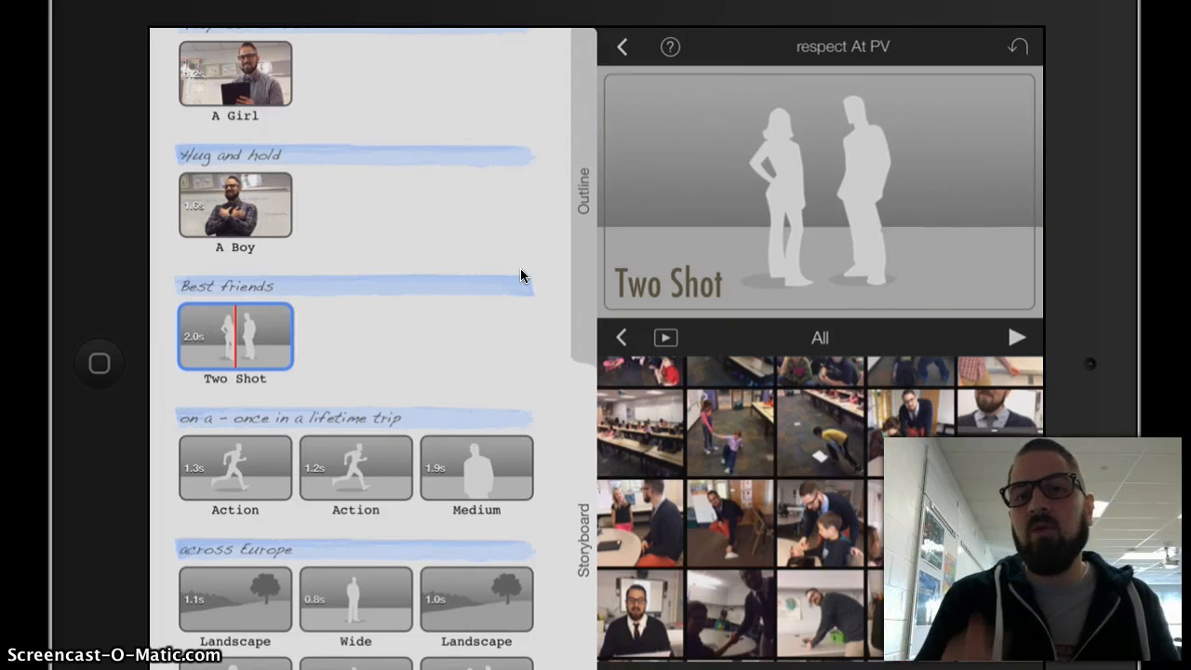
{"action": "scroll", "scroll_direction": "down", "scroll_amount": 3}
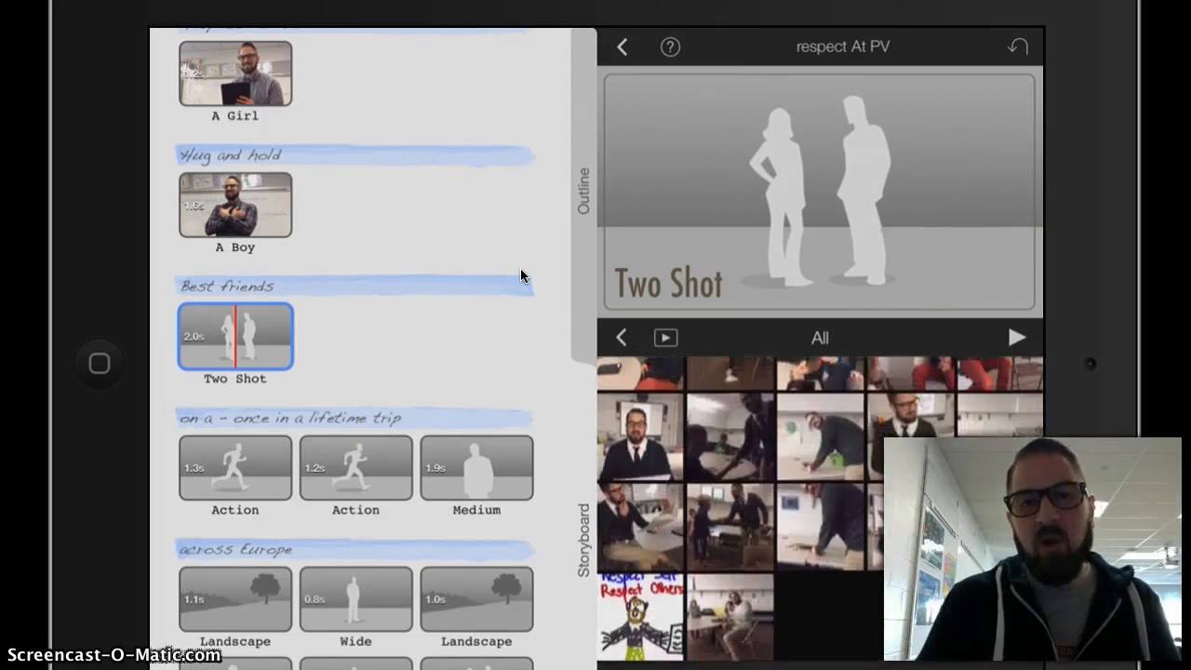